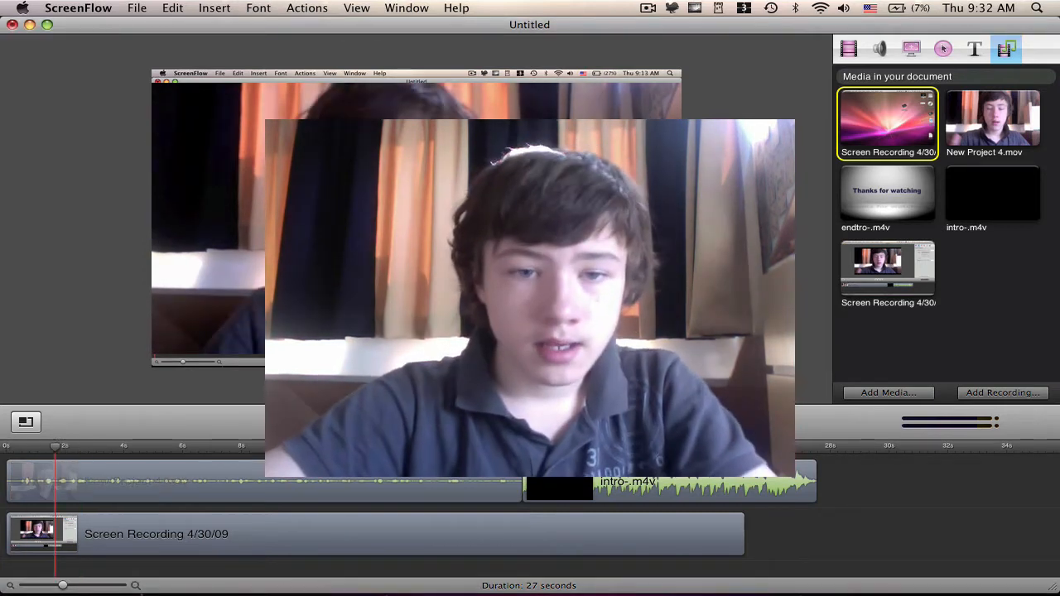
# Select the webcam clip on the timeline and show its Video Properties.
pyautogui.click(265, 481)
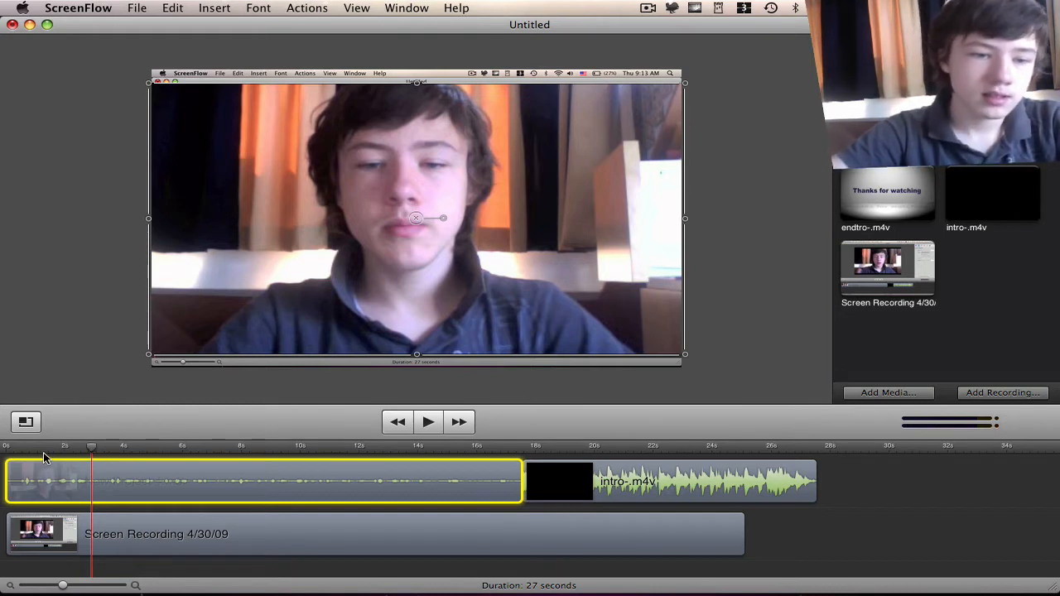
pyautogui.click(373, 533)
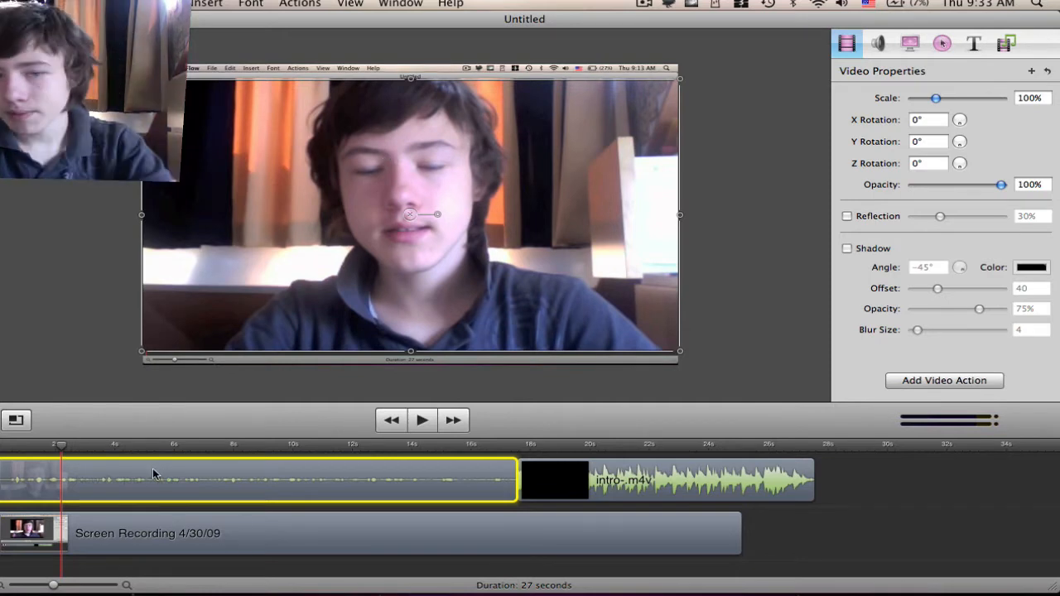
pyautogui.moveTo(448, 263)
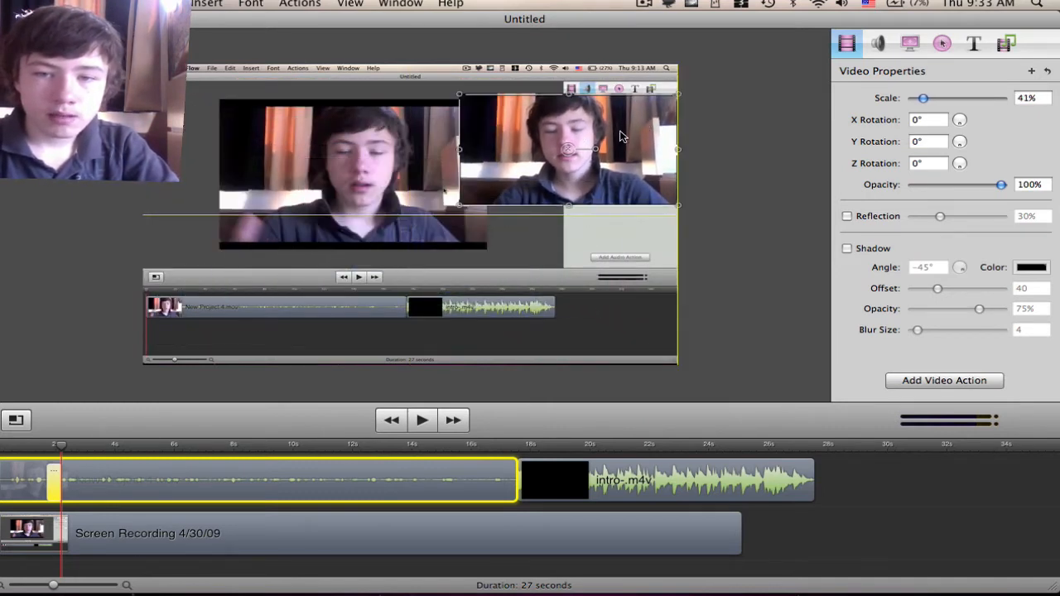
# Place the shrunken webcam picture top right at 78% opacity, tilt 27°/-25°, reflection 32%.
pyautogui.moveTo(566, 149); pyautogui.dragTo(613, 119)
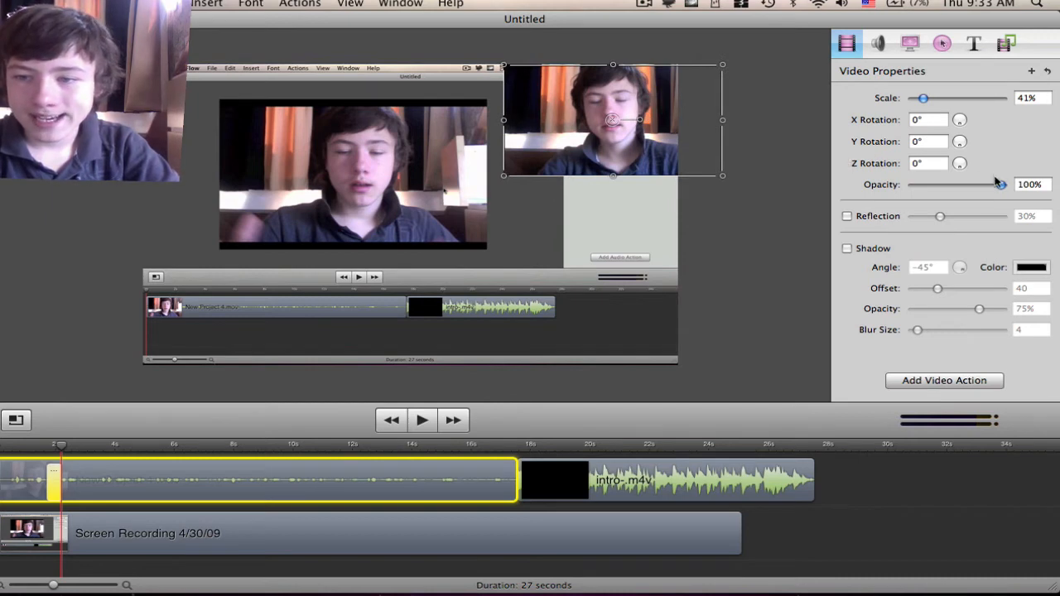
pyautogui.moveTo(1001, 184); pyautogui.dragTo(915, 184)
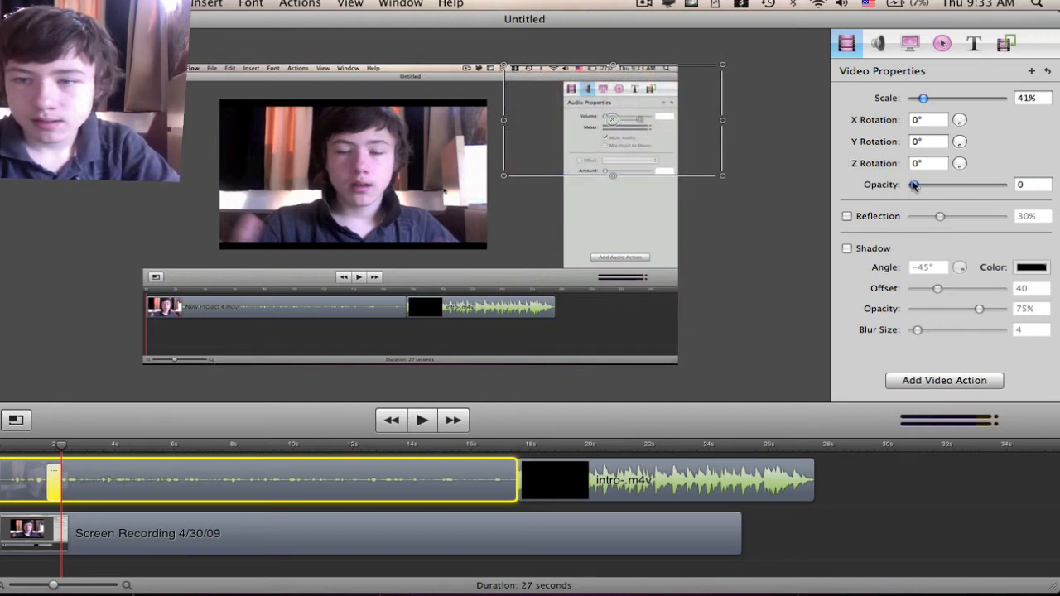
pyautogui.moveTo(914, 184); pyautogui.dragTo(982, 184)
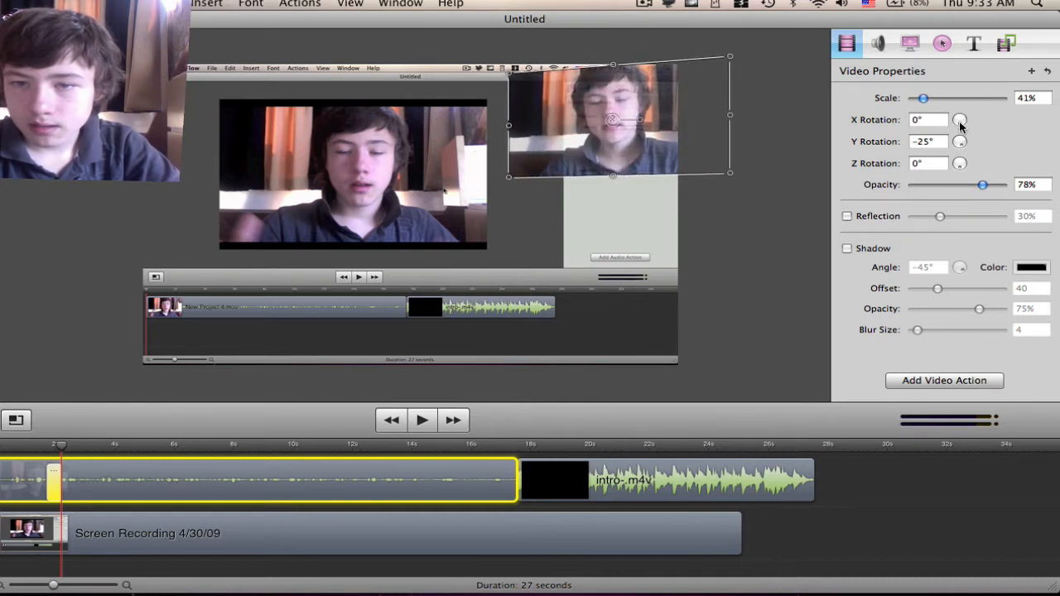
pyautogui.click(961, 119)
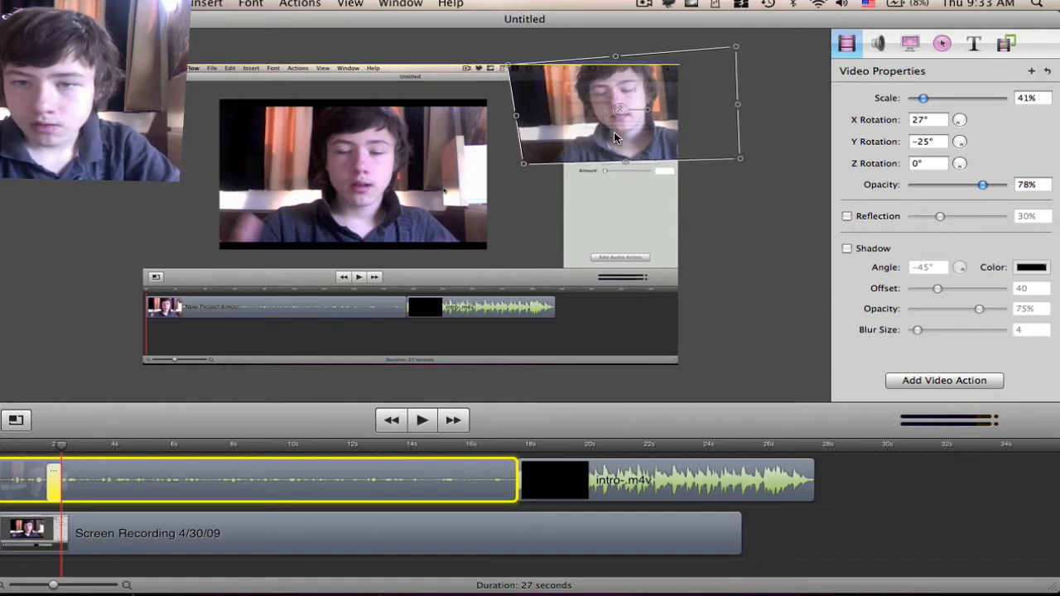
pyautogui.click(847, 215)
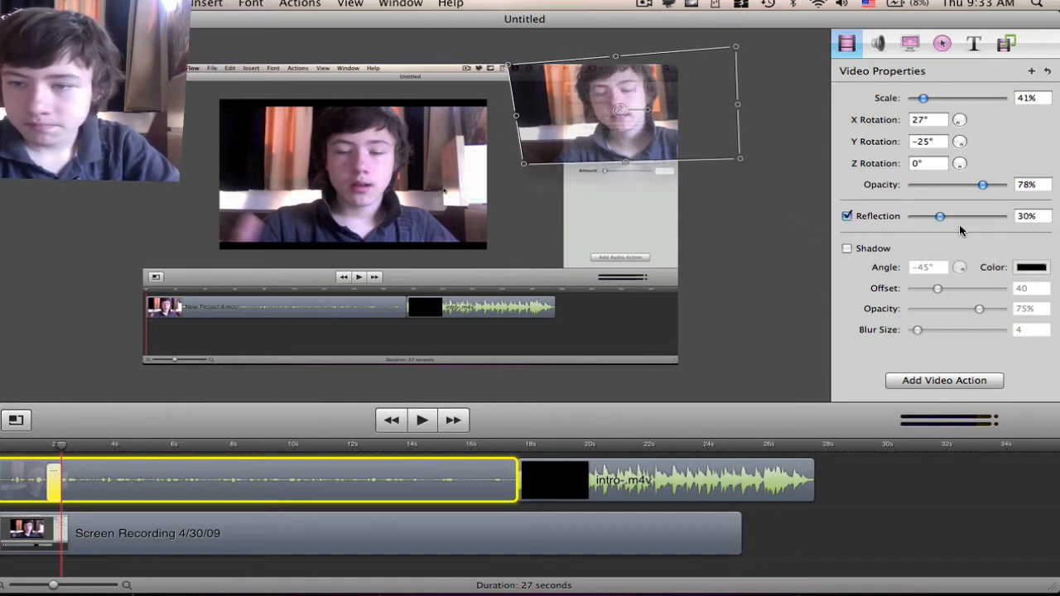
pyautogui.moveTo(939, 216); pyautogui.dragTo(961, 215)
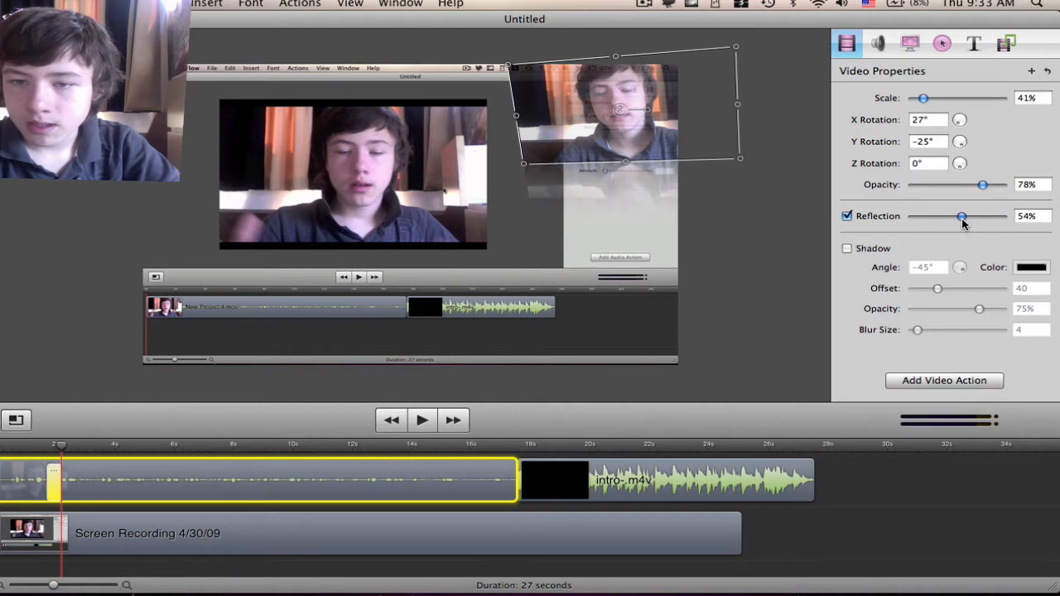
pyautogui.moveTo(960, 215); pyautogui.dragTo(941, 215)
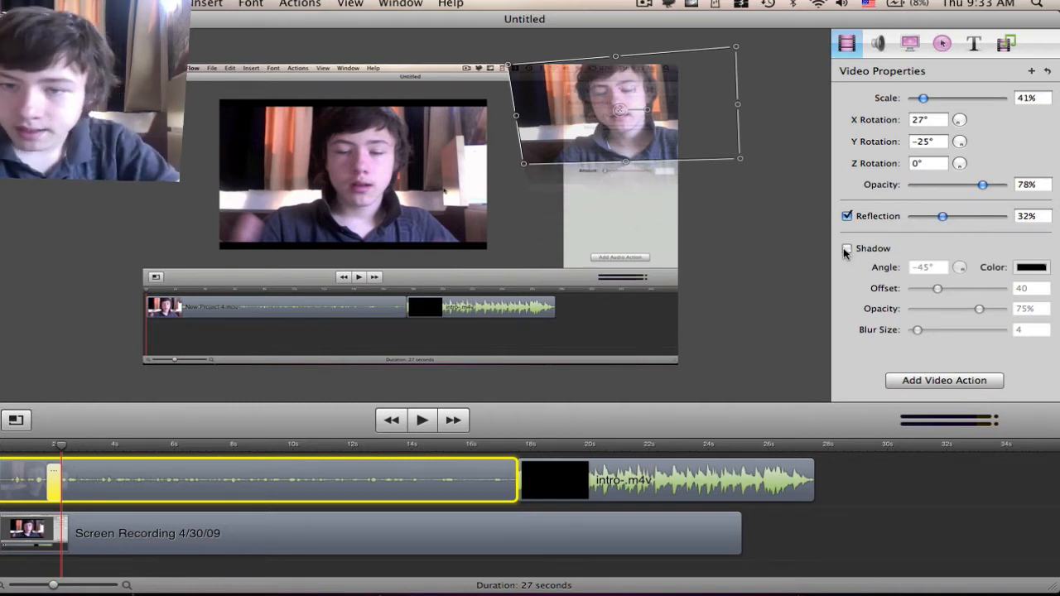
pyautogui.click(846, 248)
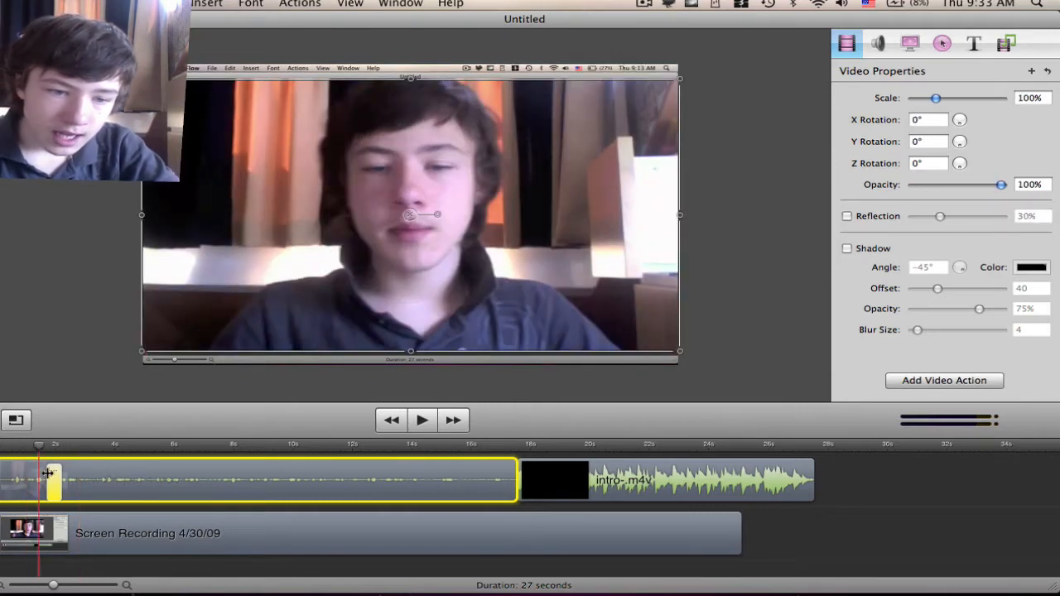
# Add a second video action later in the clip: no tilt, 75% scale, 100% opacity.
pyautogui.click(847, 215)
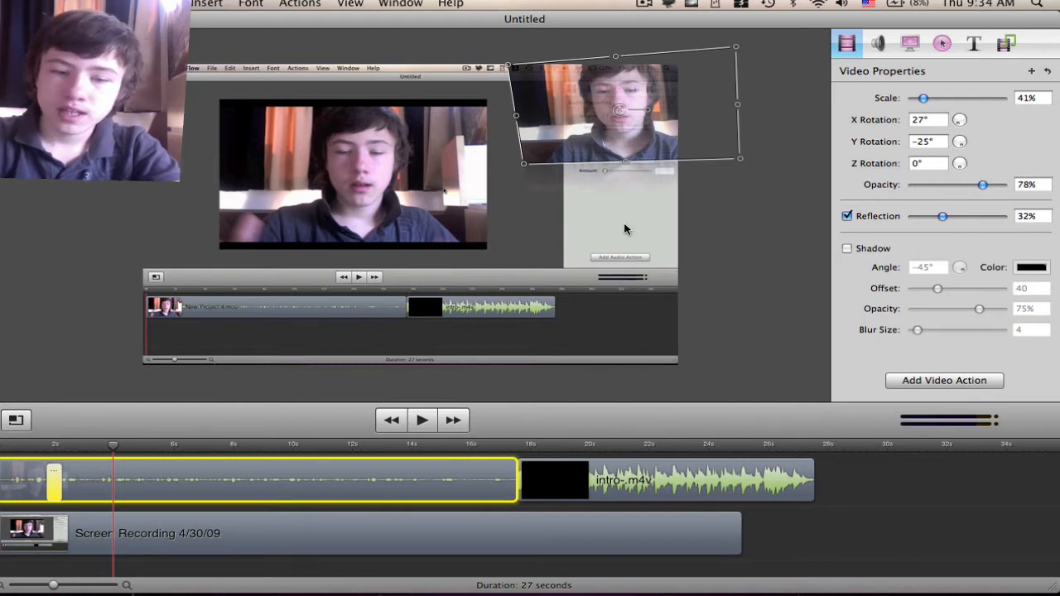
pyautogui.click(421, 421)
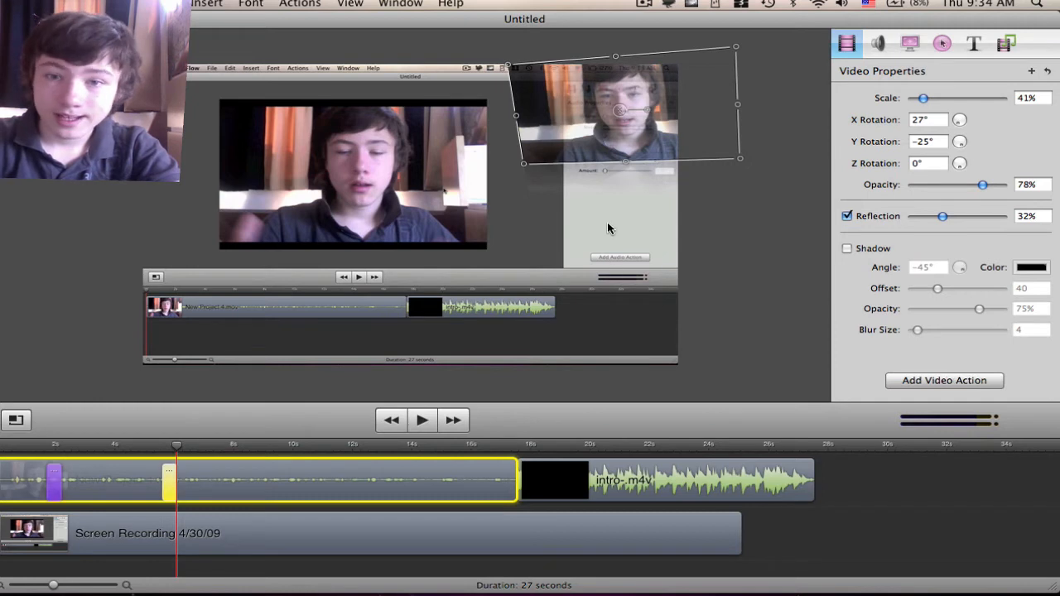
pyautogui.moveTo(621, 122)
pyautogui.write('0')
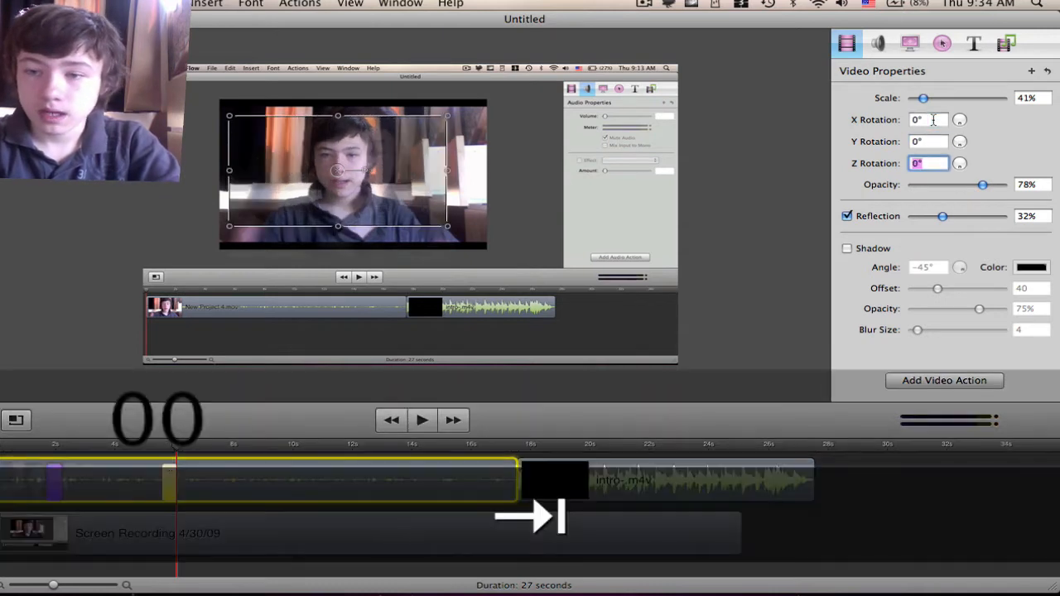
pyautogui.moveTo(923, 97); pyautogui.dragTo(931, 98)
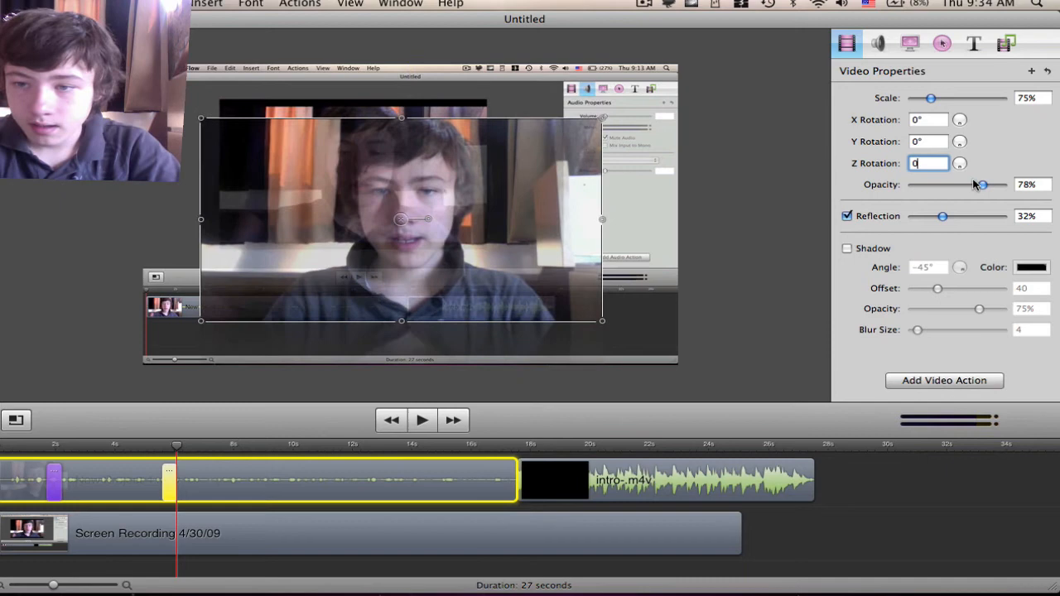
pyautogui.moveTo(981, 186); pyautogui.dragTo(1002, 186)
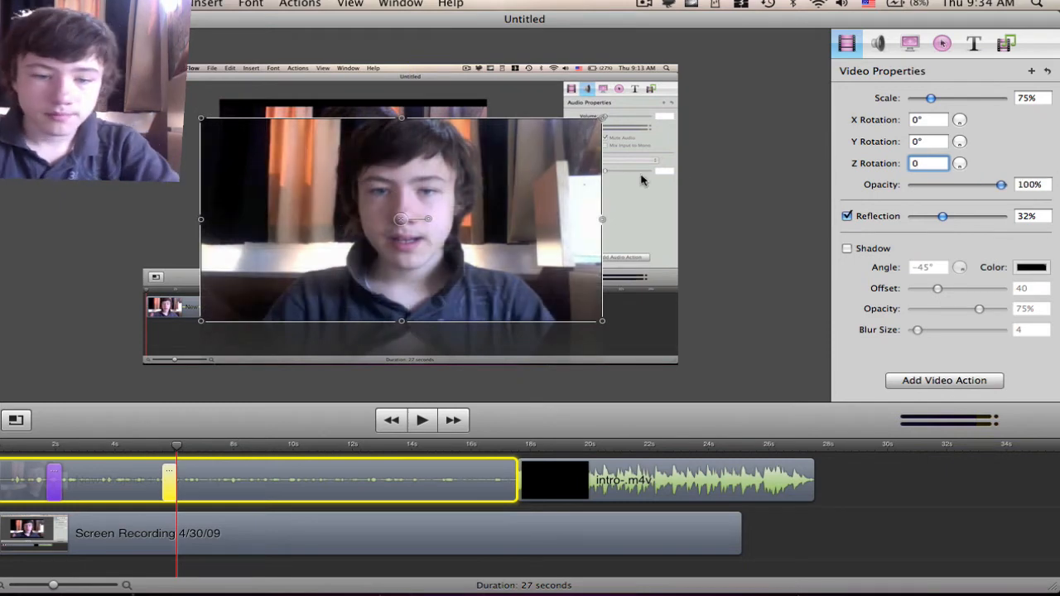
pyautogui.click(421, 420)
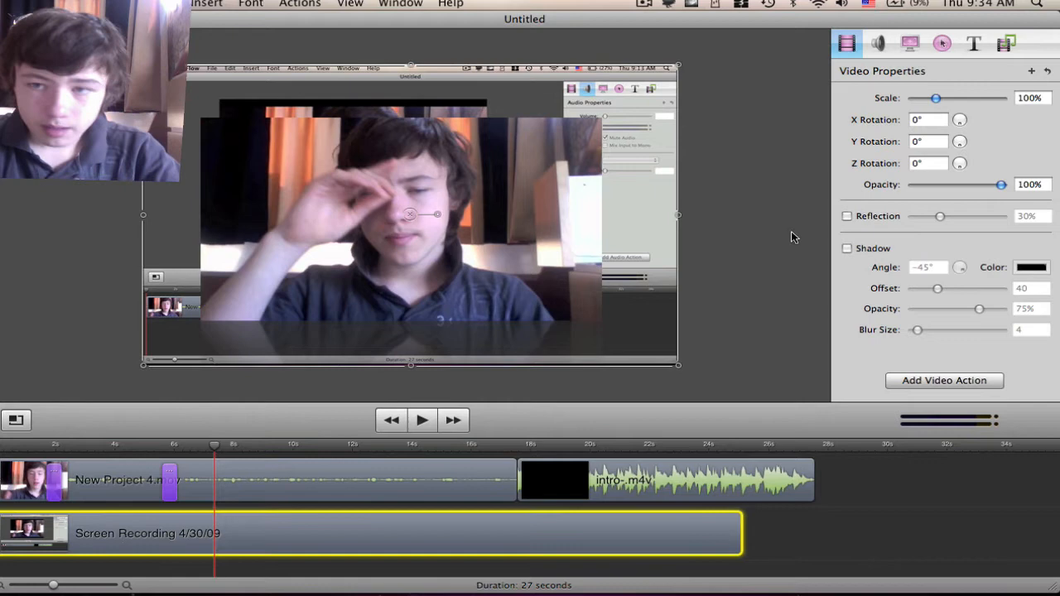
# Boost the webcam clip's volume to 170% in its Audio Properties.
pyautogui.click(878, 43)
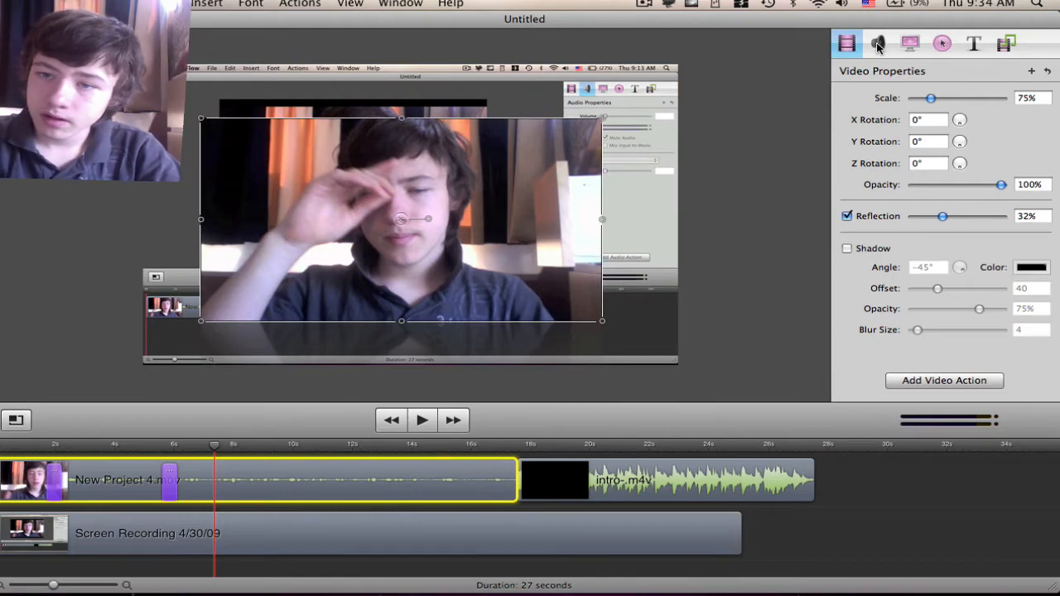
pyautogui.click(878, 43)
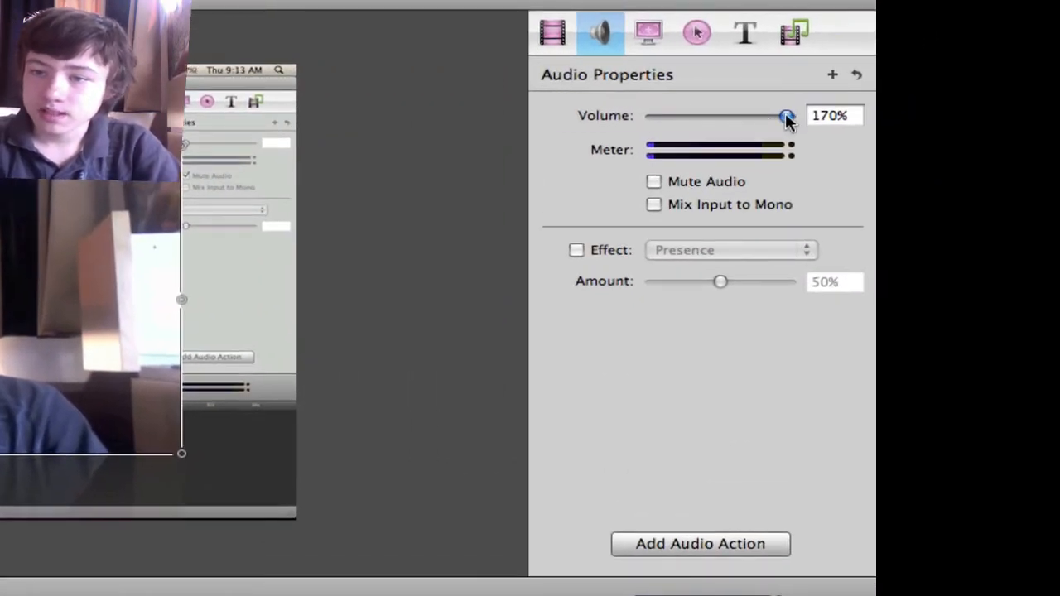
pyautogui.moveTo(785, 116); pyautogui.dragTo(786, 116)
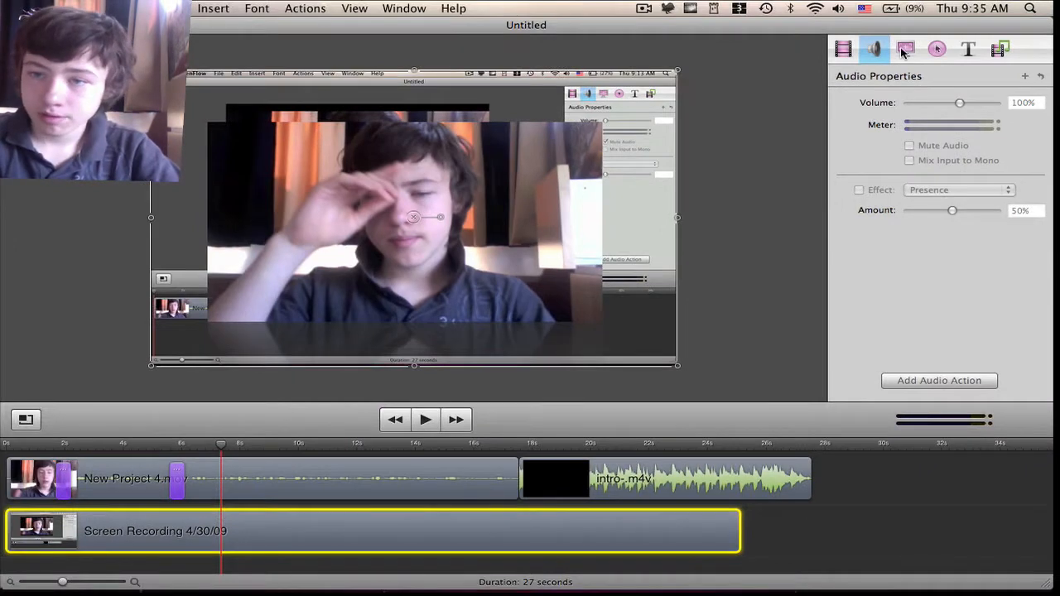
# Give the screen recording clip a video action at 97% scale and preview it.
pyautogui.click(843, 50)
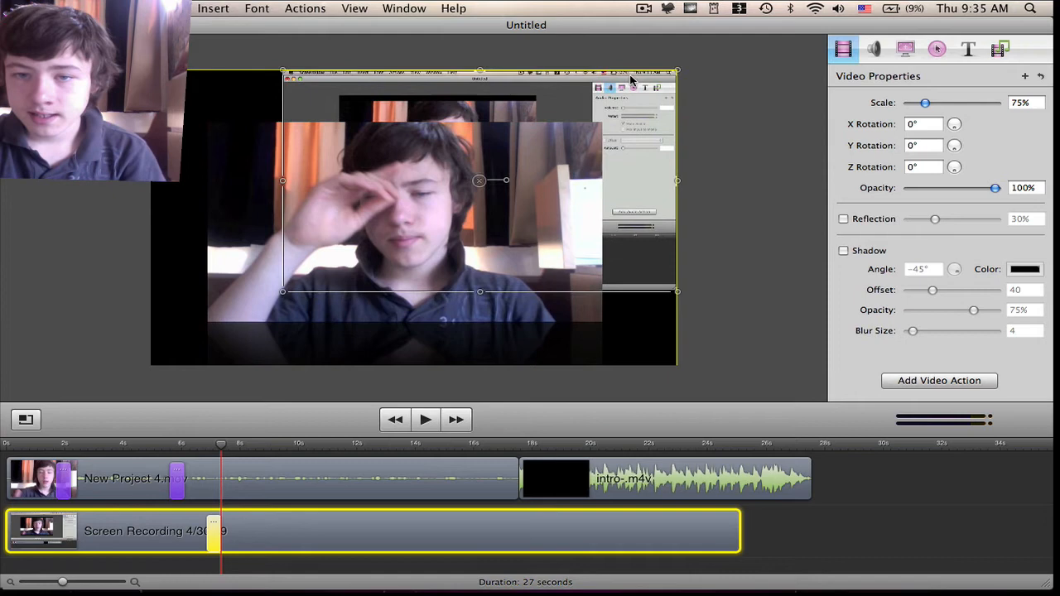
pyautogui.click(424, 419)
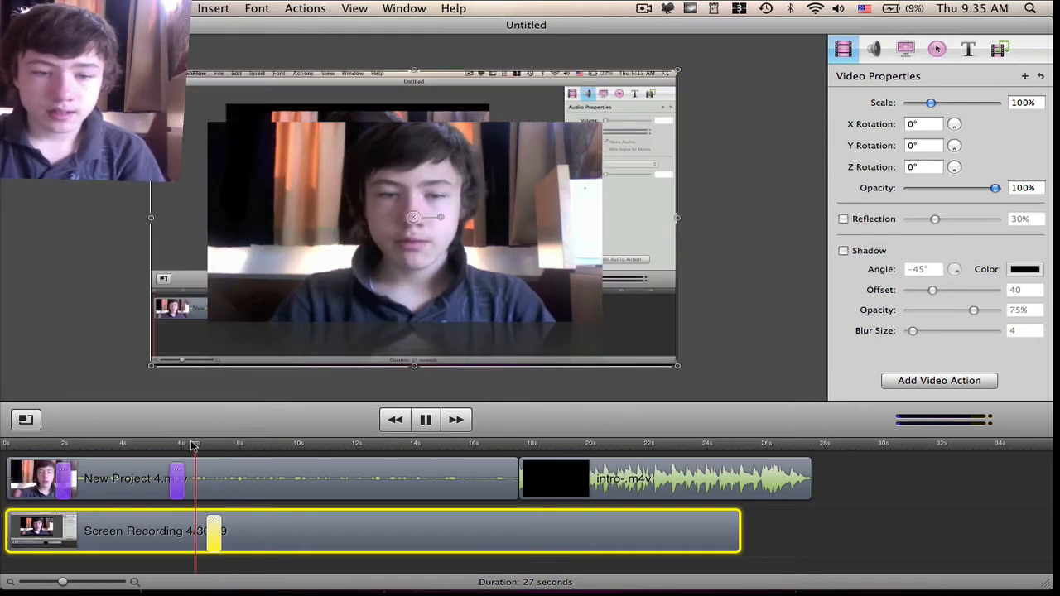
pyautogui.click(843, 219)
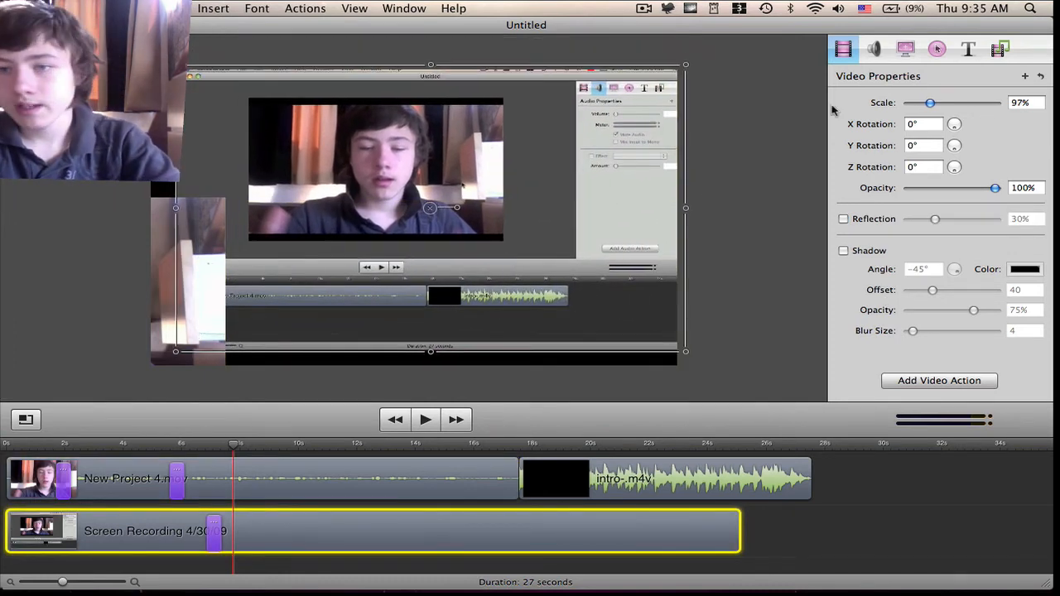
# Try the Radar click effect and a circle pointer with lowered, then restored, opacity.
pyautogui.click(905, 50)
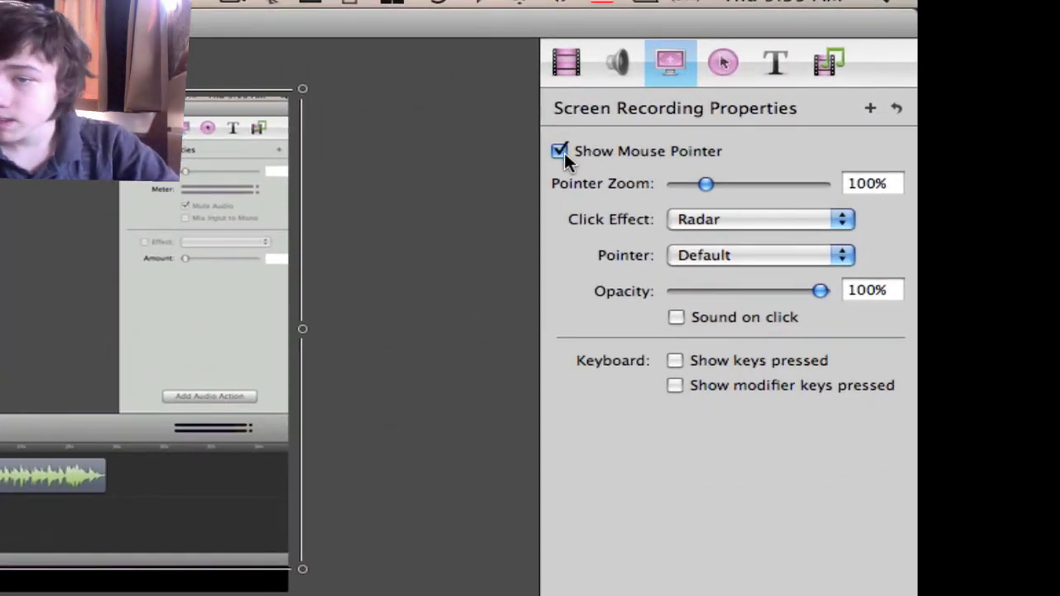
pyautogui.click(758, 219)
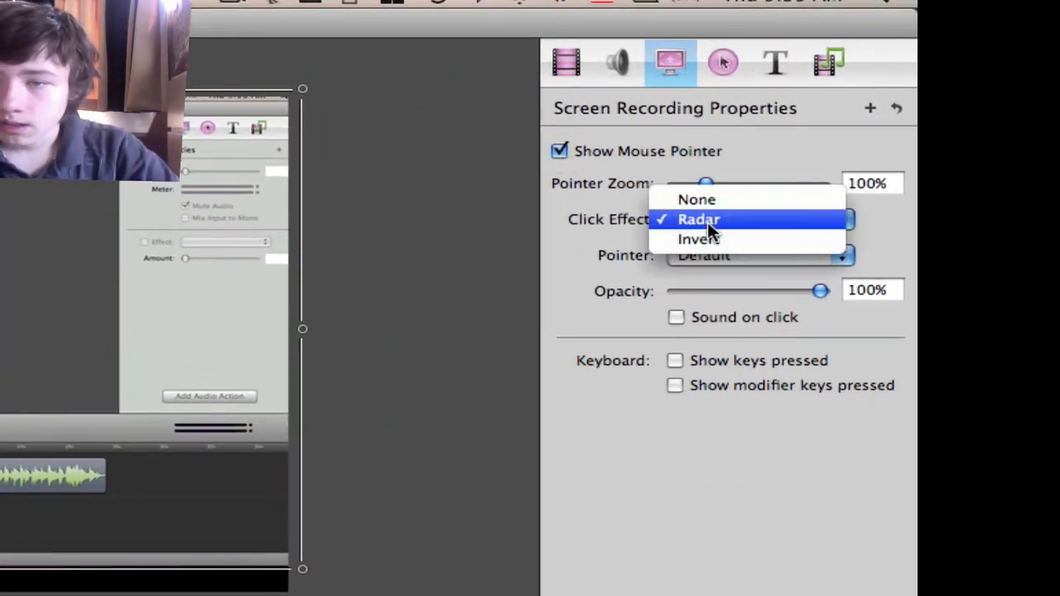
pyautogui.moveTo(699, 238)
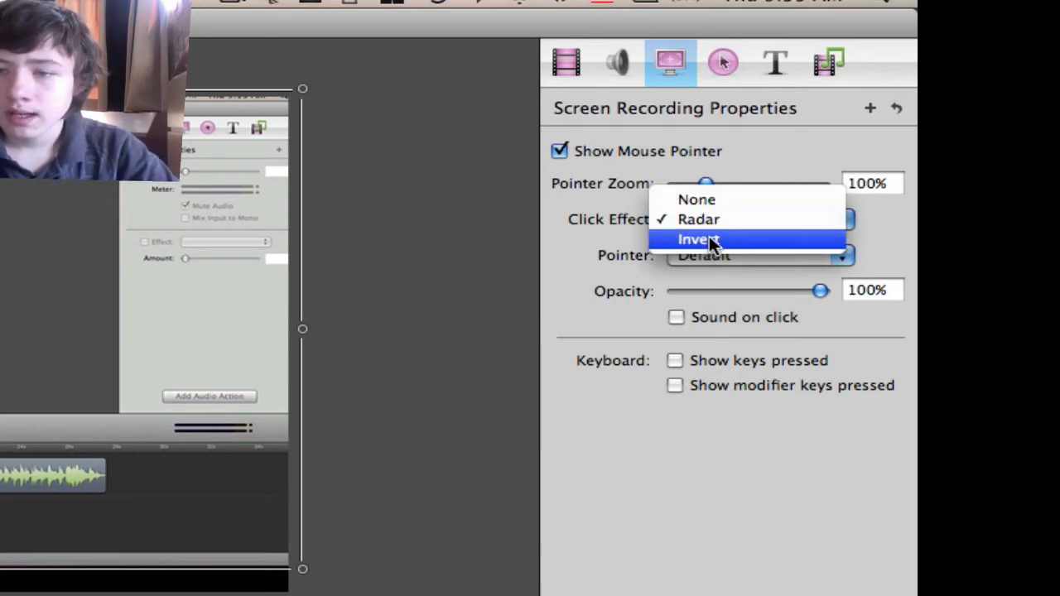
pyautogui.moveTo(696, 199)
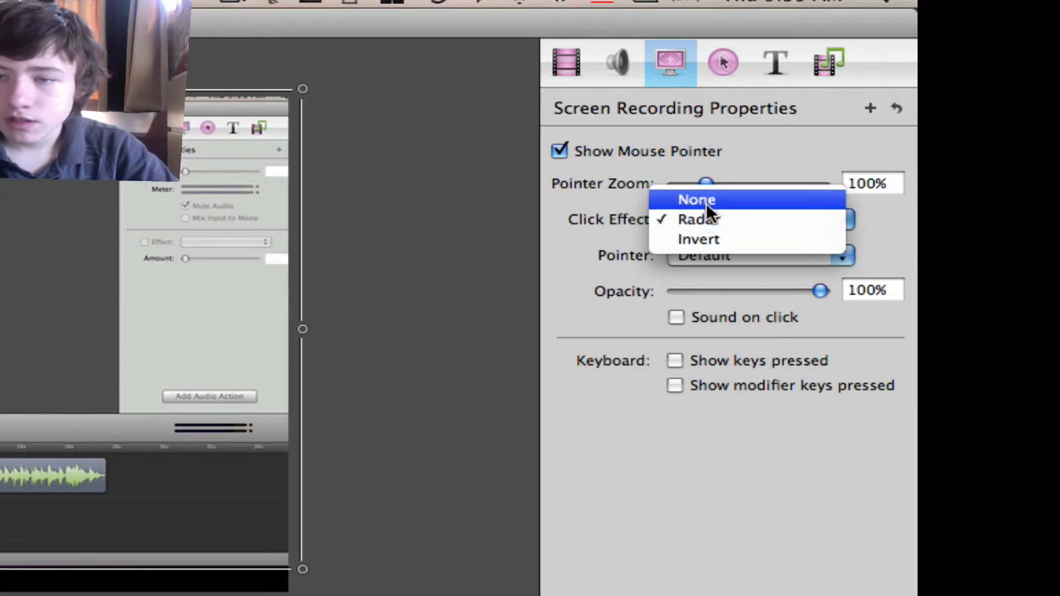
pyautogui.click(699, 219)
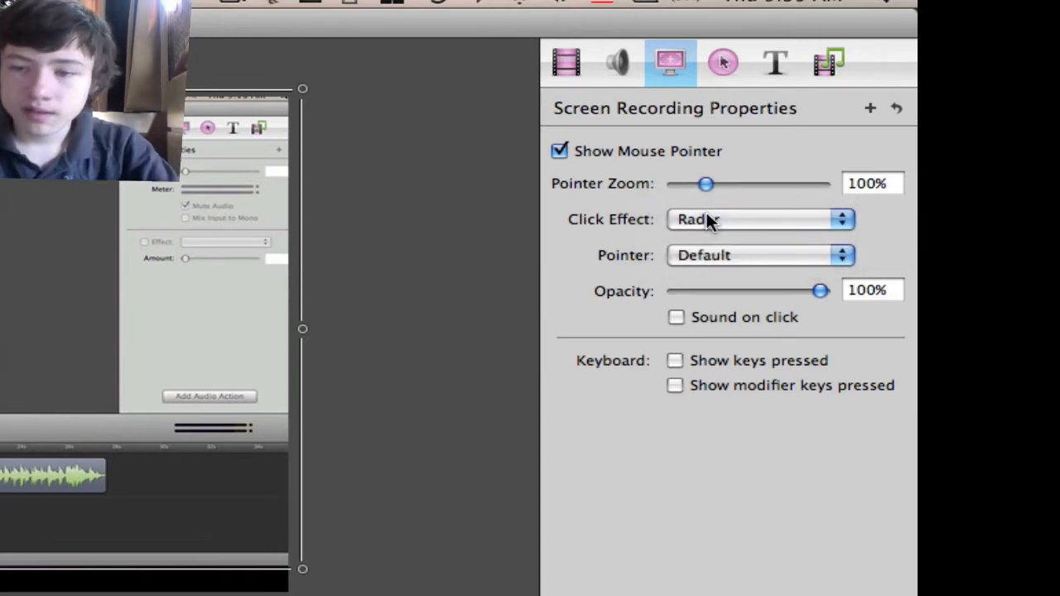
pyautogui.click(759, 255)
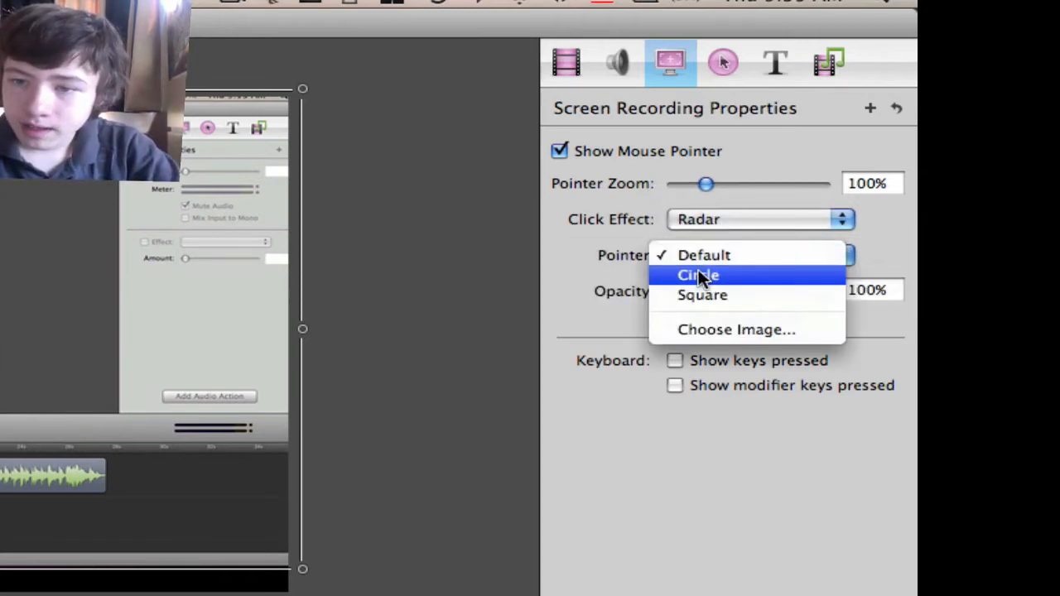
pyautogui.click(699, 275)
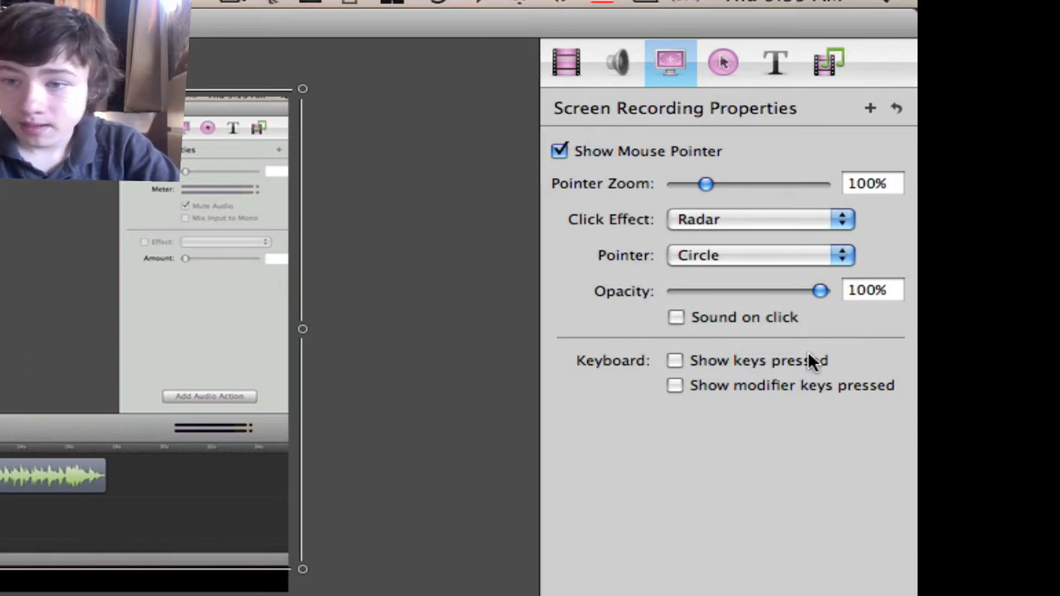
pyautogui.moveTo(748, 169)
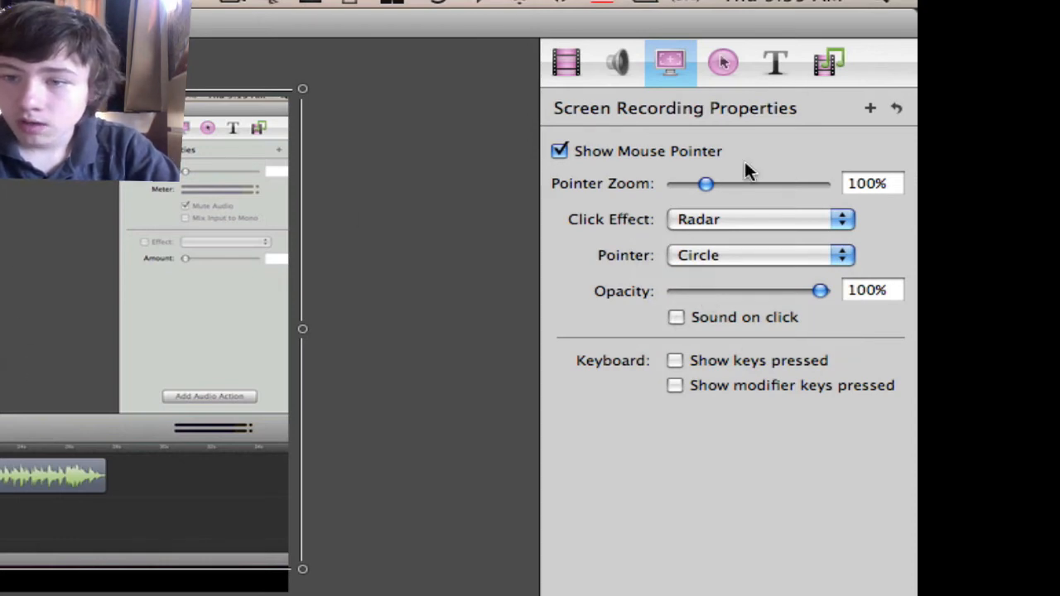
pyautogui.moveTo(820, 290); pyautogui.dragTo(706, 290)
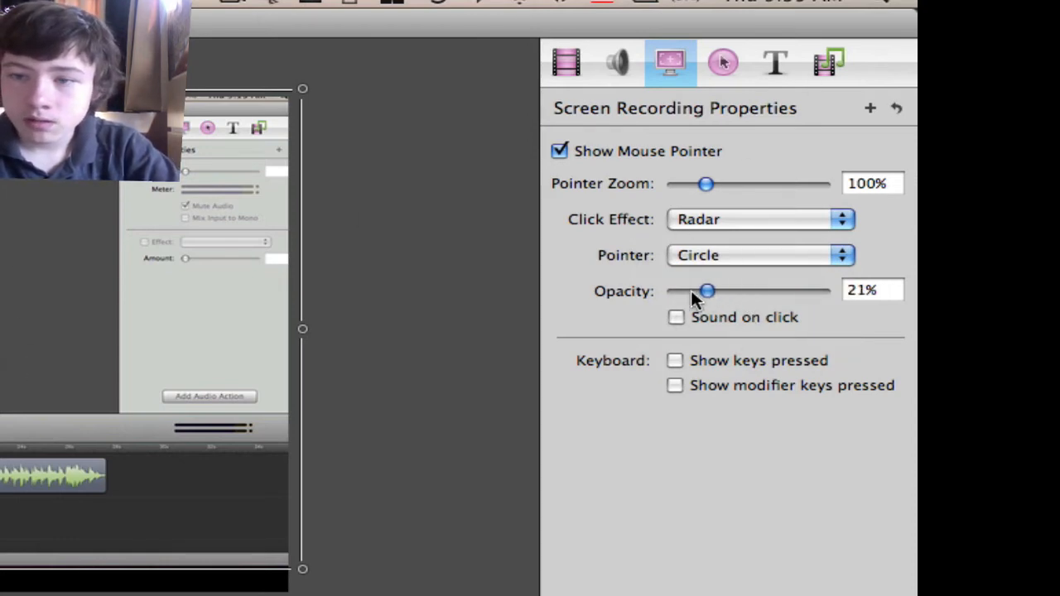
pyautogui.moveTo(706, 290); pyautogui.dragTo(820, 290)
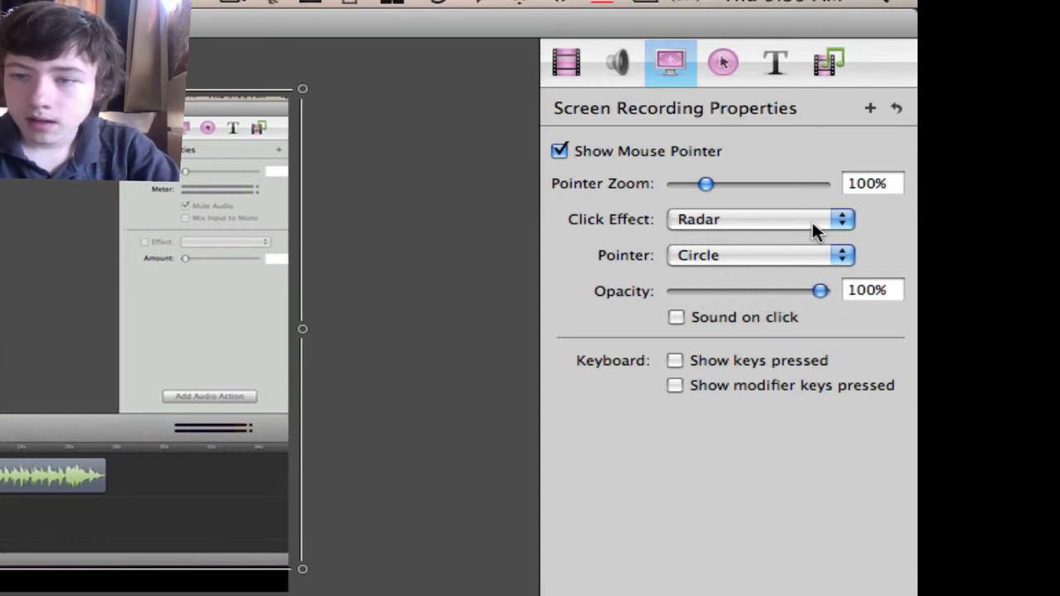
# Set click effect None, default pointer, and show pressed keys and modifier keys.
pyautogui.click(759, 219)
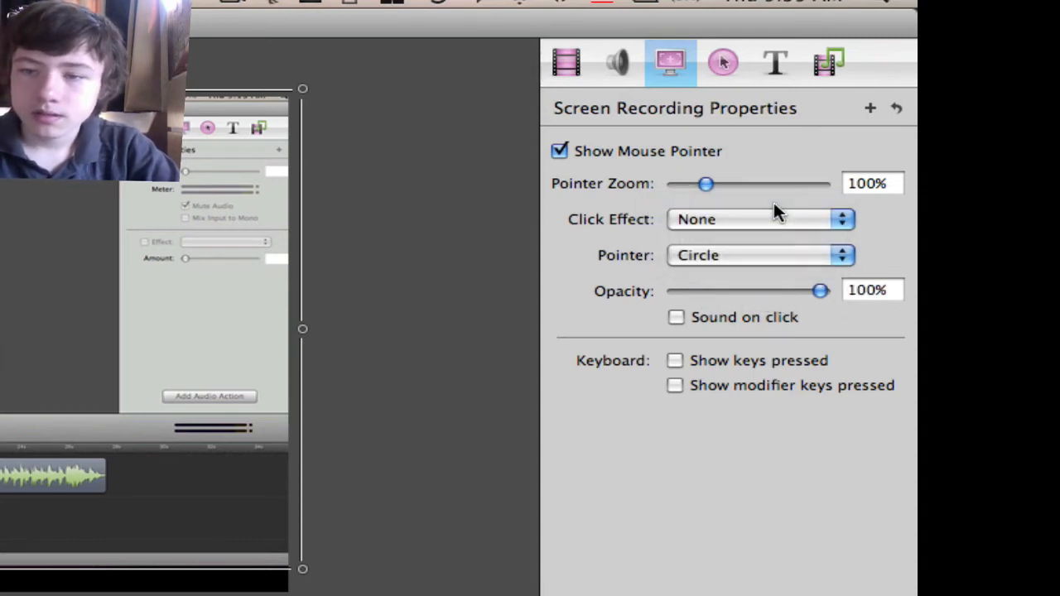
pyautogui.click(759, 256)
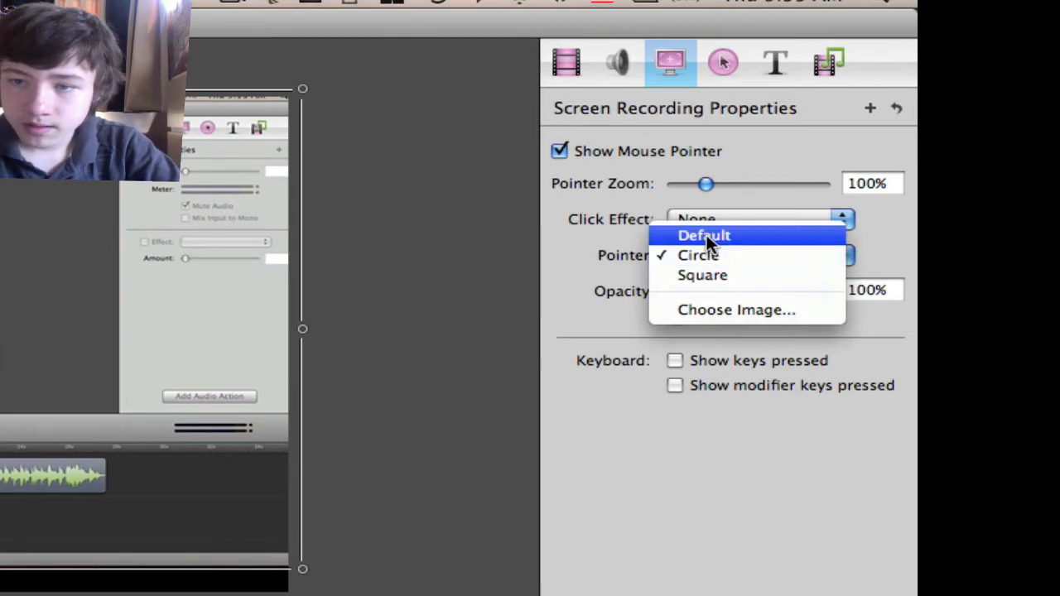
pyautogui.click(704, 235)
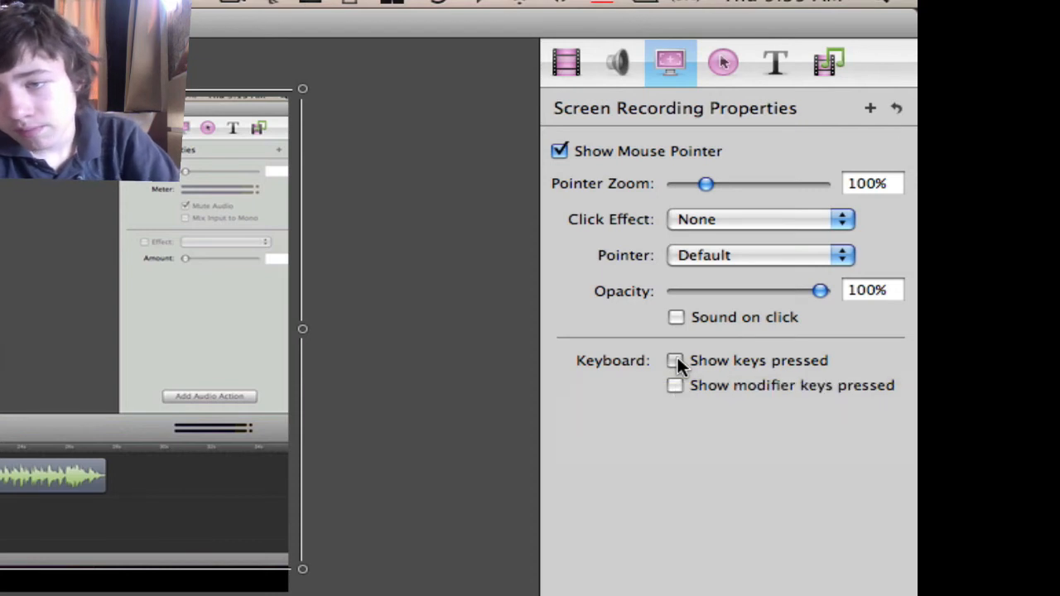
pyautogui.click(676, 361)
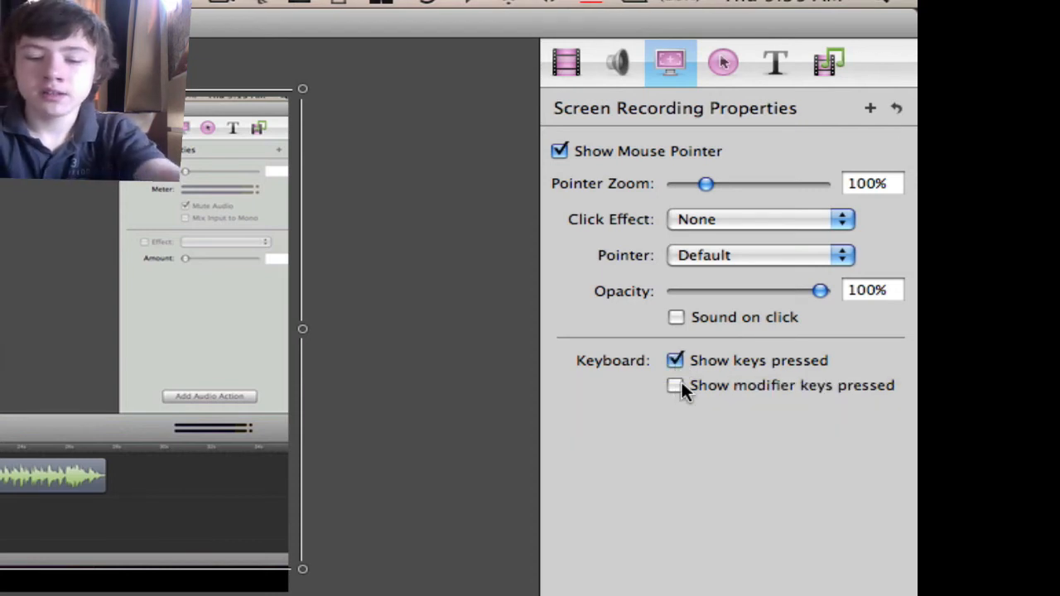
pyautogui.click(676, 384)
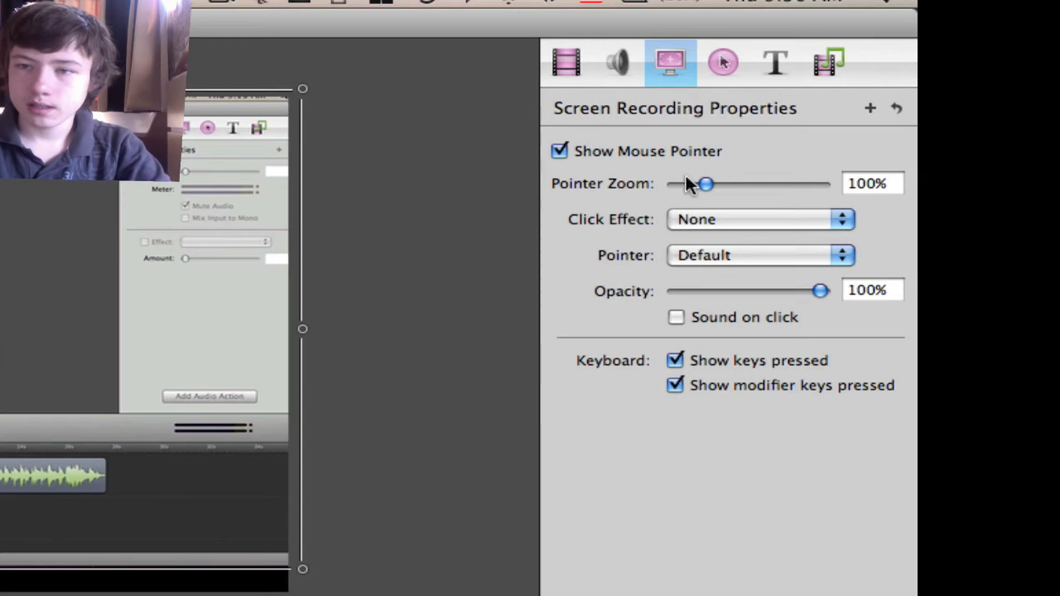
pyautogui.click(722, 63)
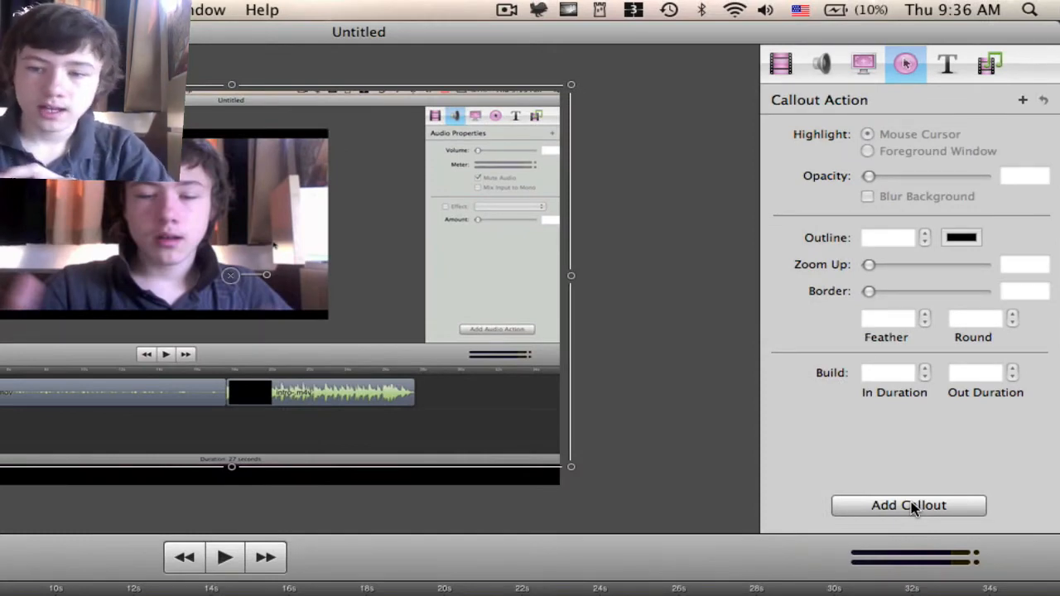
# Add a mouse-cursor callout with 66% dimming opacity, 97 border and 279% zoom.
pyautogui.click(907, 505)
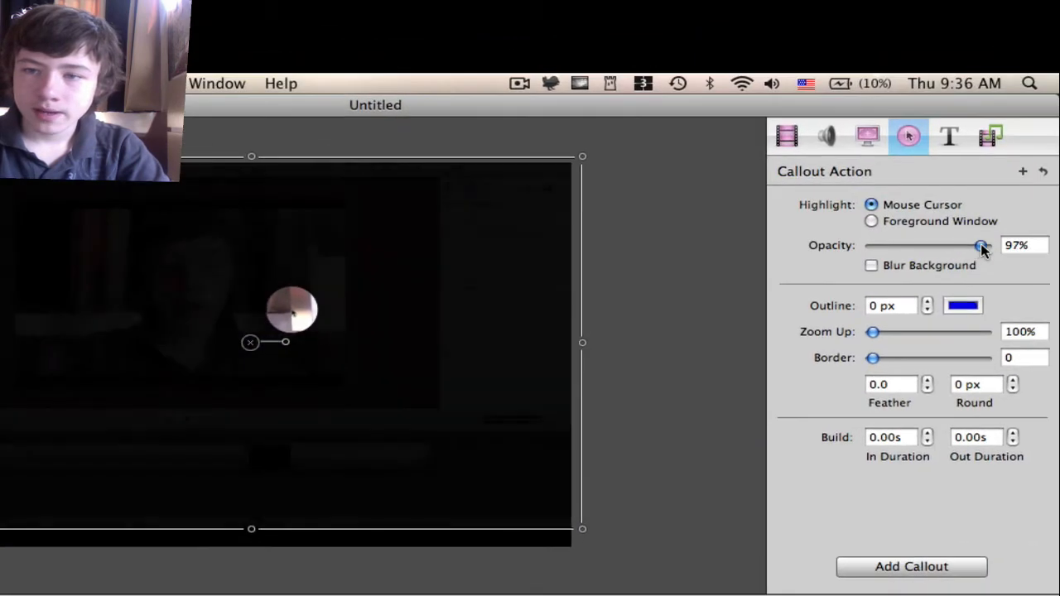
pyautogui.moveTo(981, 245); pyautogui.dragTo(947, 246)
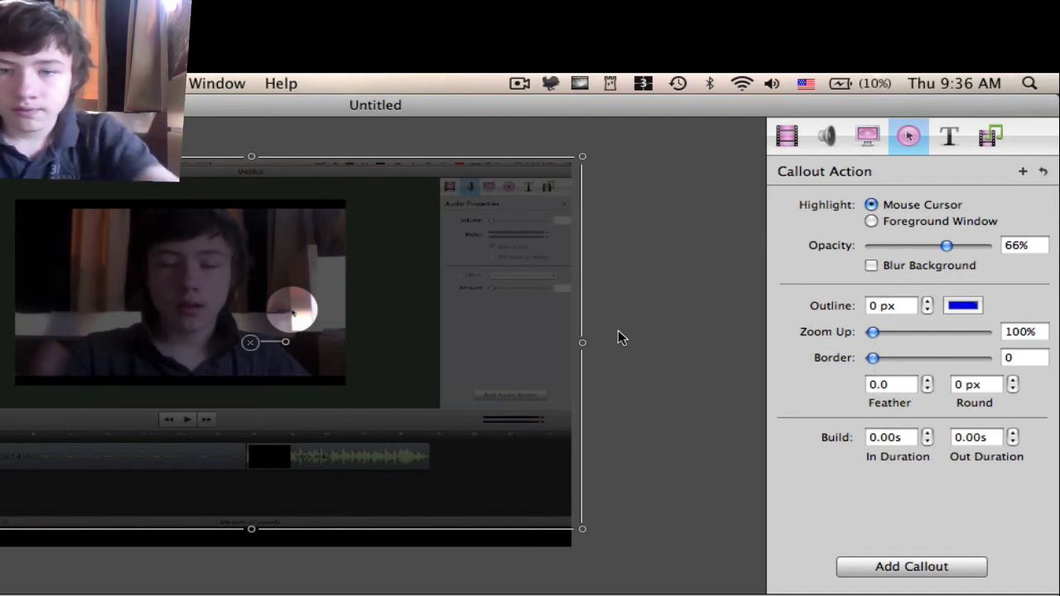
pyautogui.moveTo(540, 406)
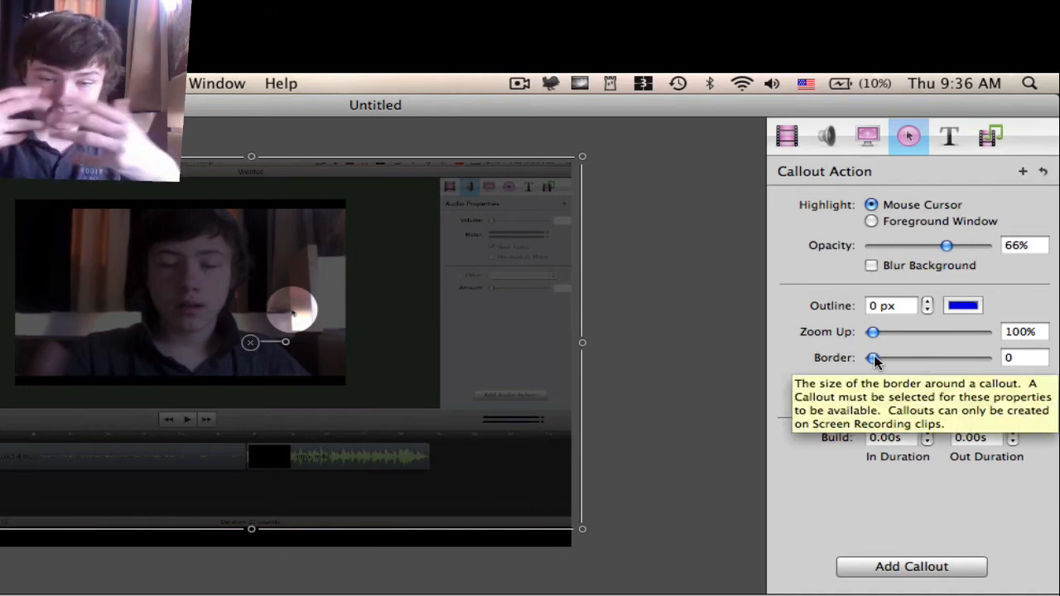
pyautogui.moveTo(875, 358); pyautogui.dragTo(908, 358)
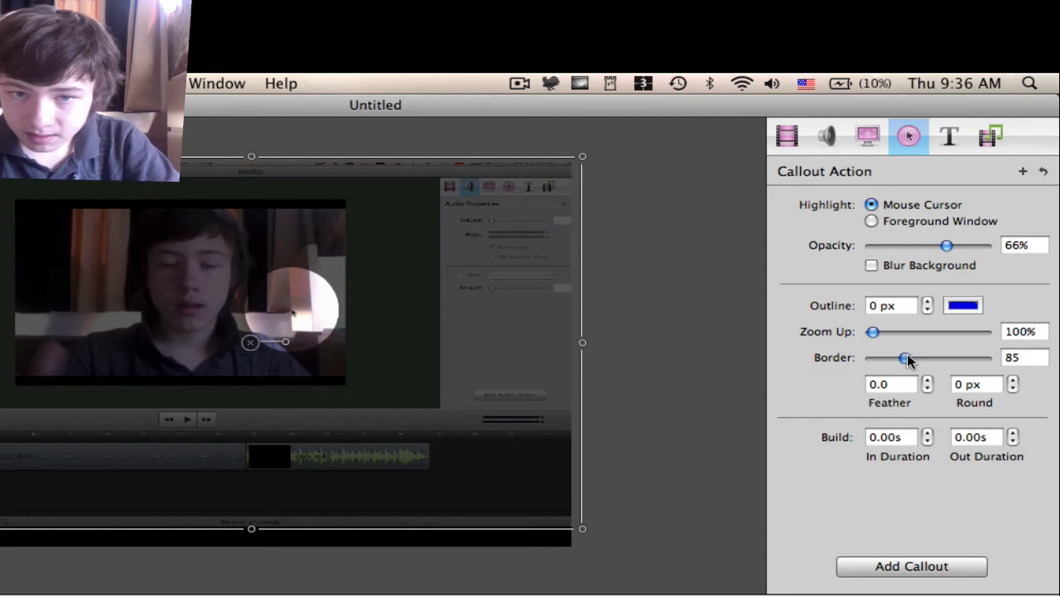
pyautogui.moveTo(903, 358); pyautogui.dragTo(909, 358)
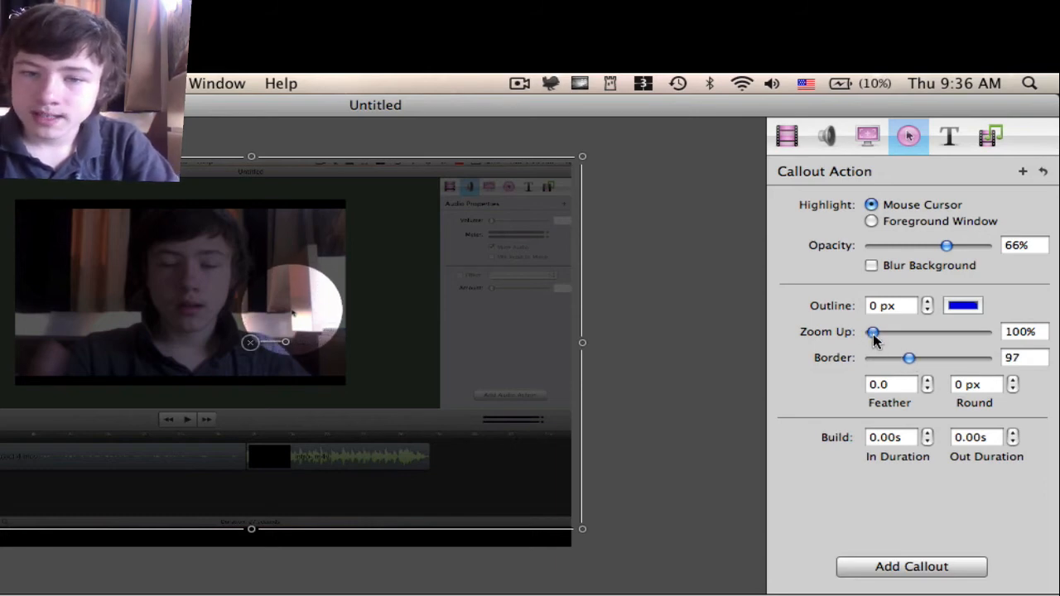
pyautogui.moveTo(872, 331); pyautogui.dragTo(924, 331)
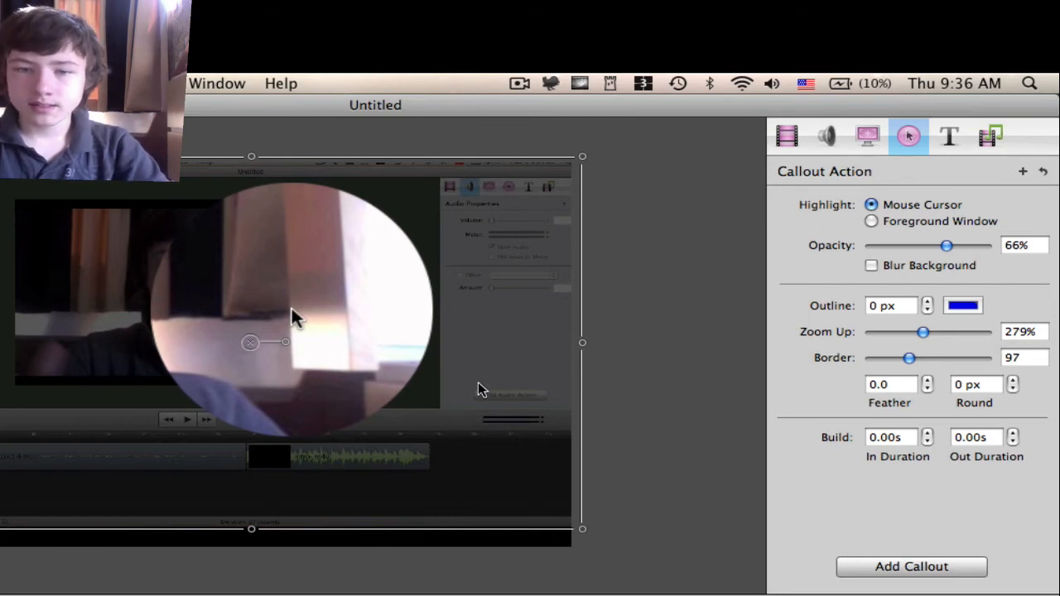
pyautogui.click(950, 136)
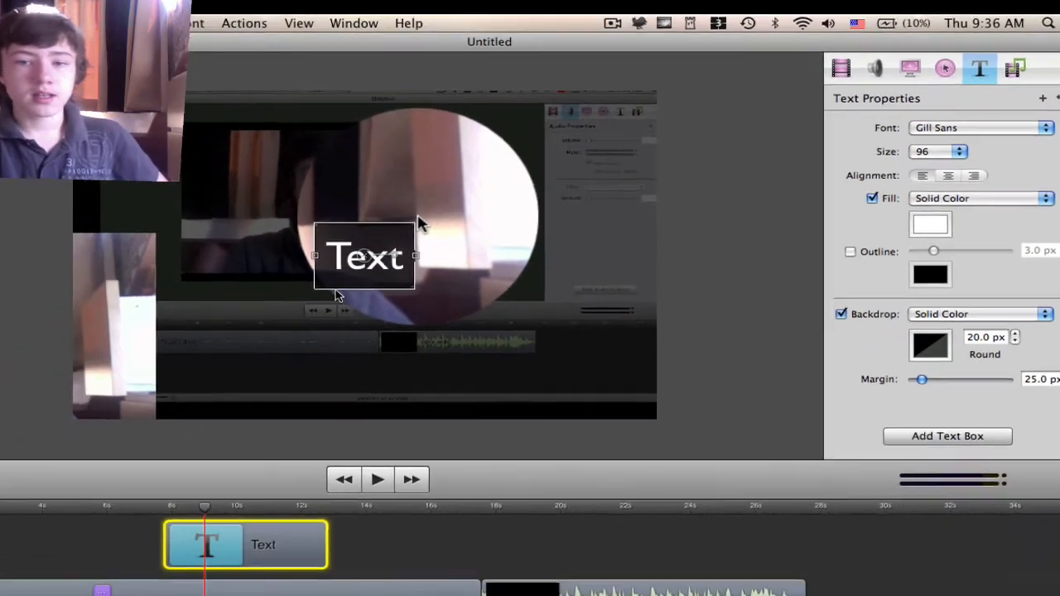
# Add a text box reading 'Hi there' over the video.
pyautogui.write('H')
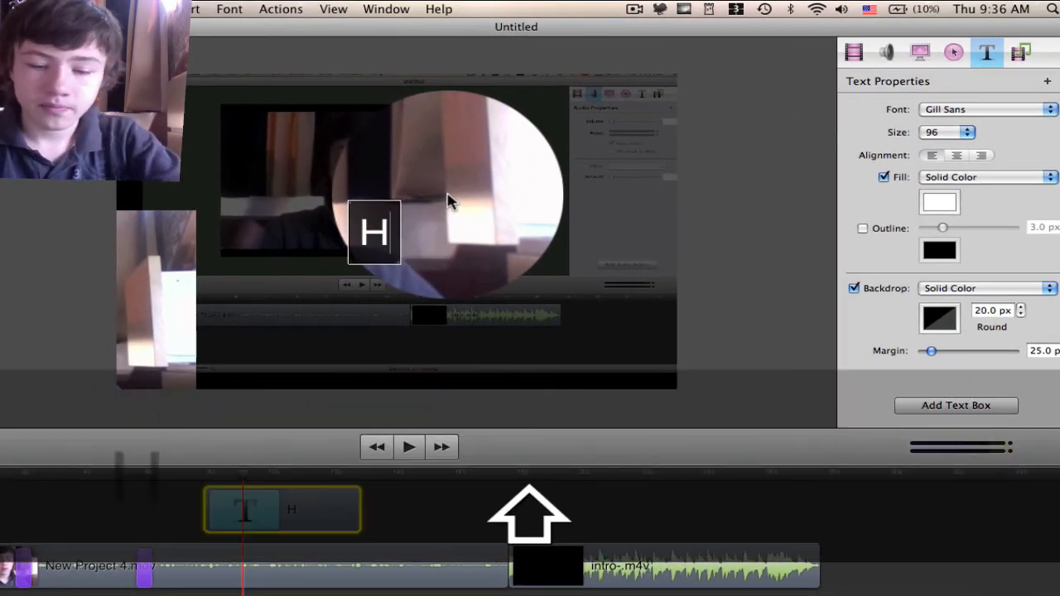
pyautogui.write('i there')
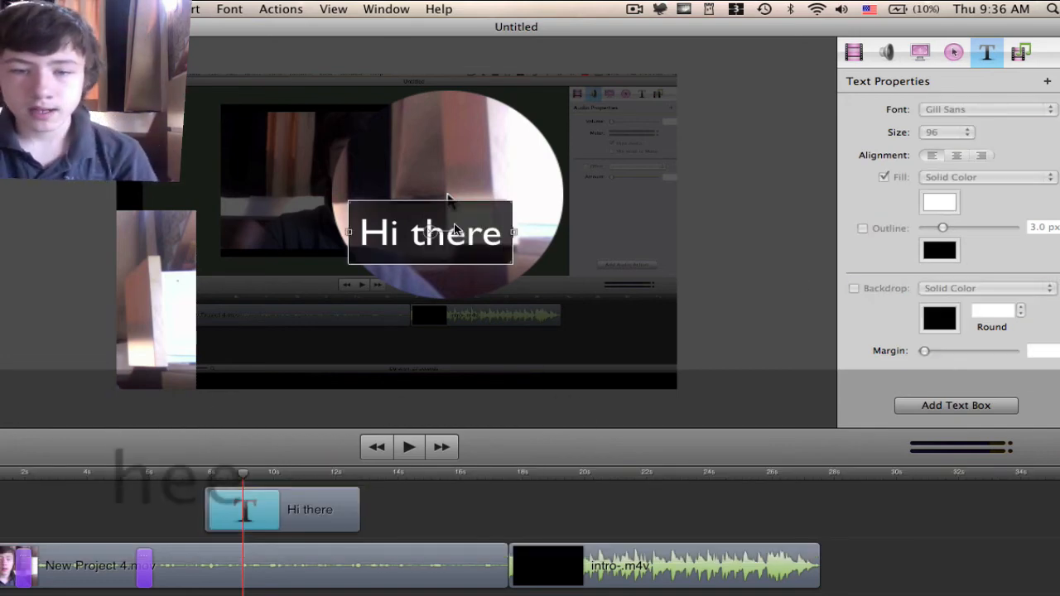
pyautogui.click(855, 52)
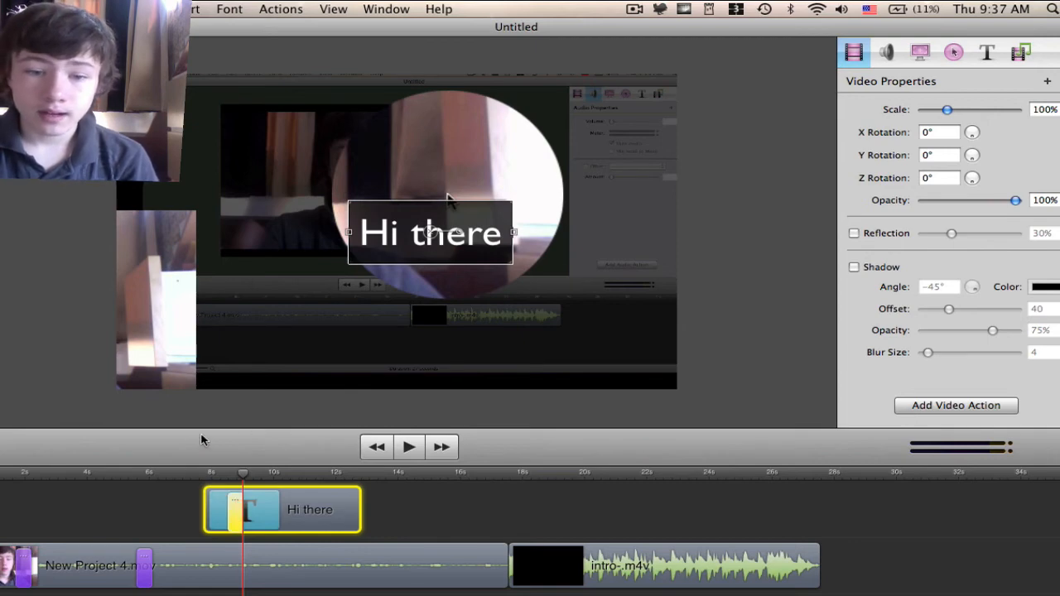
pyautogui.moveTo(447, 252)
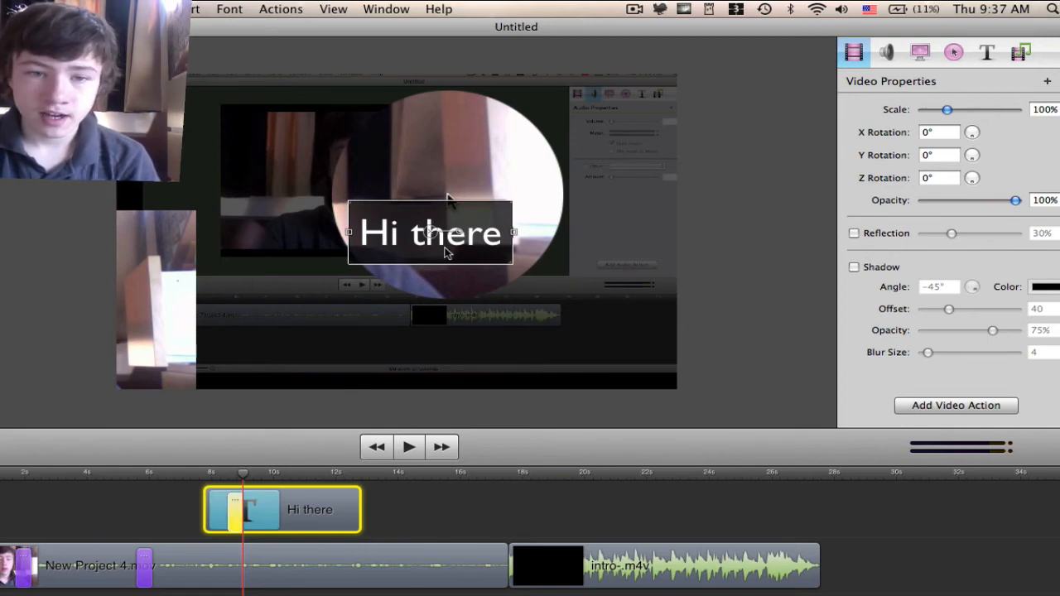
# Move the 'Hi there' text box to the top-left corner and preview playback.
pyautogui.moveTo(431, 233); pyautogui.dragTo(223, 101)
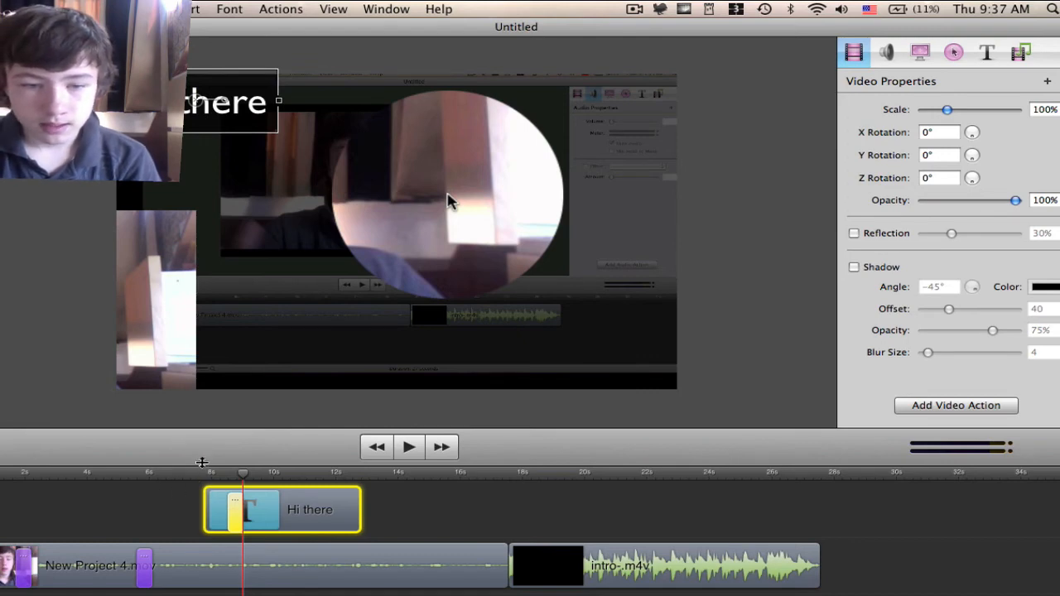
pyautogui.click(408, 447)
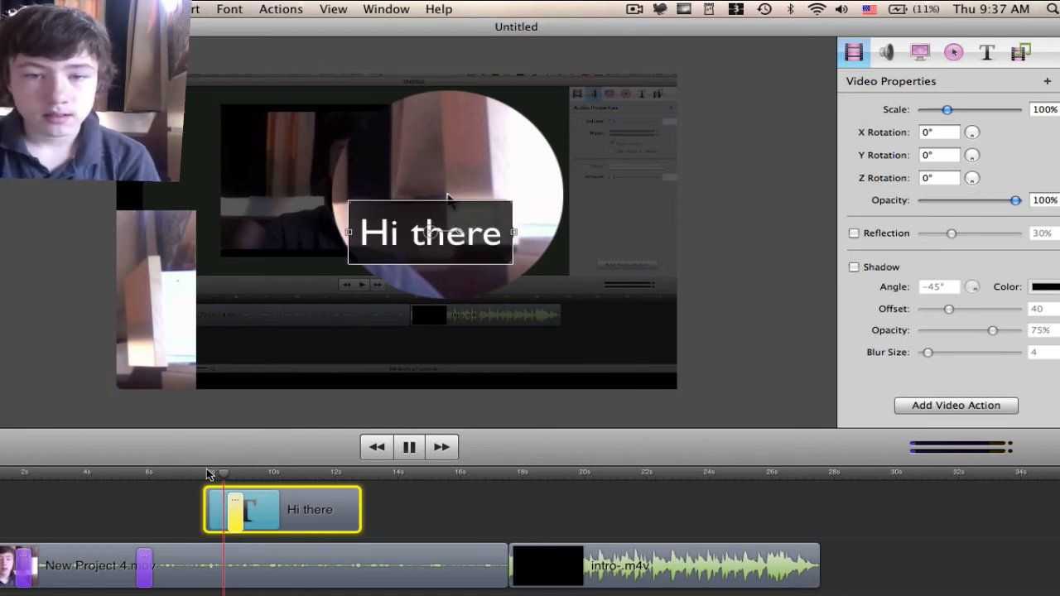
pyautogui.click(407, 448)
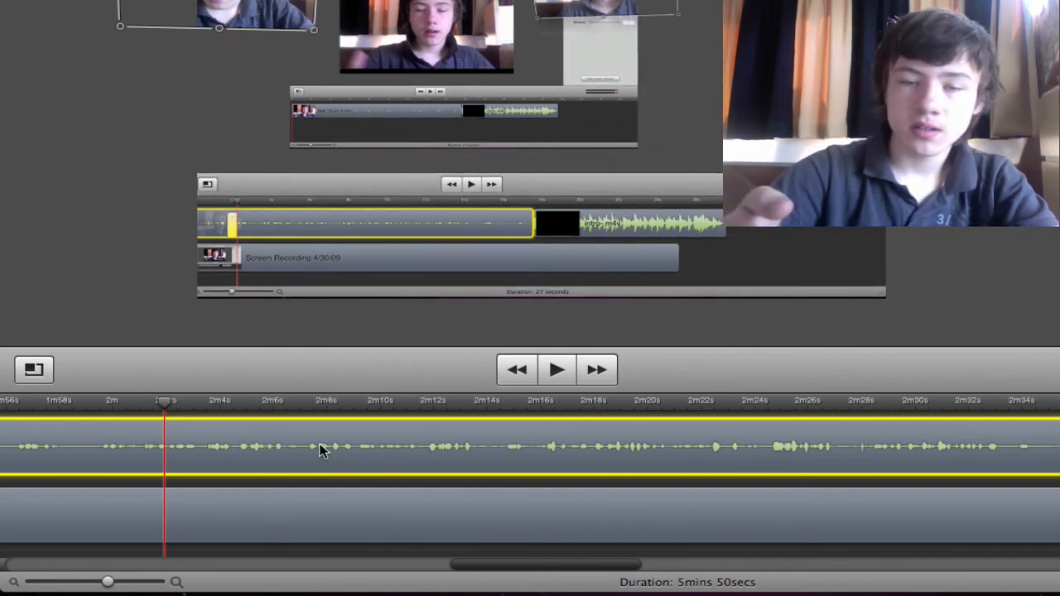
pyautogui.moveTo(316, 481)
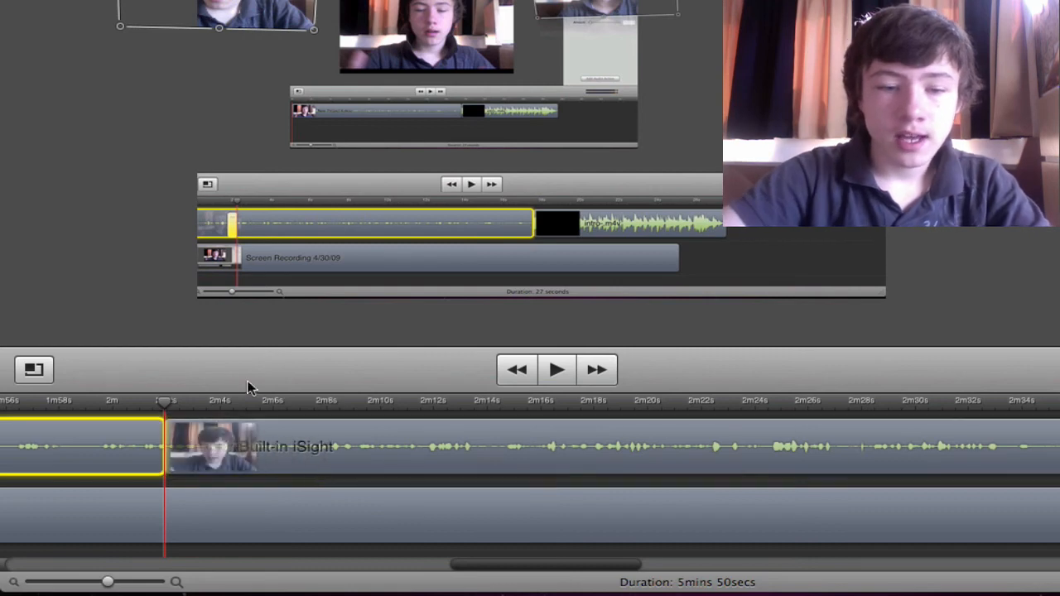
# Split the webcam clip at two points near the two-minute mark and select the middle piece.
pyautogui.click(305, 400)
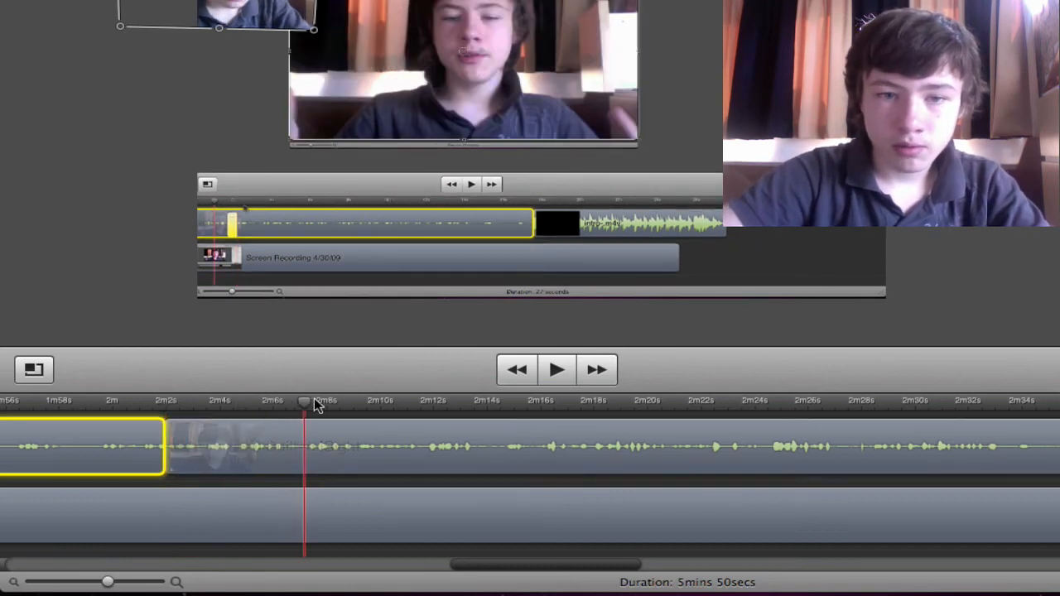
pyautogui.click(323, 447)
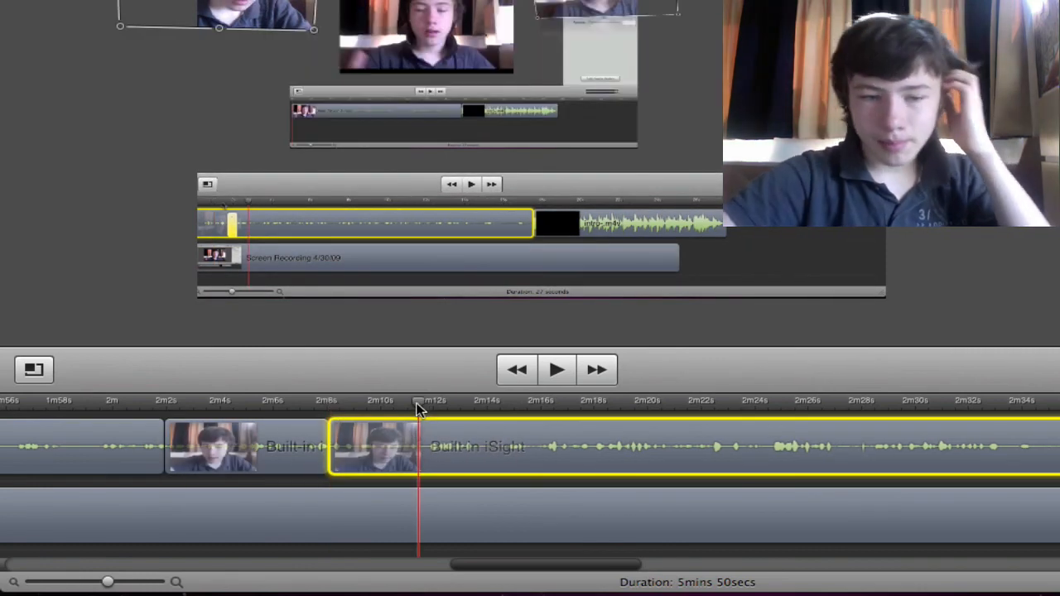
pyautogui.click(269, 447)
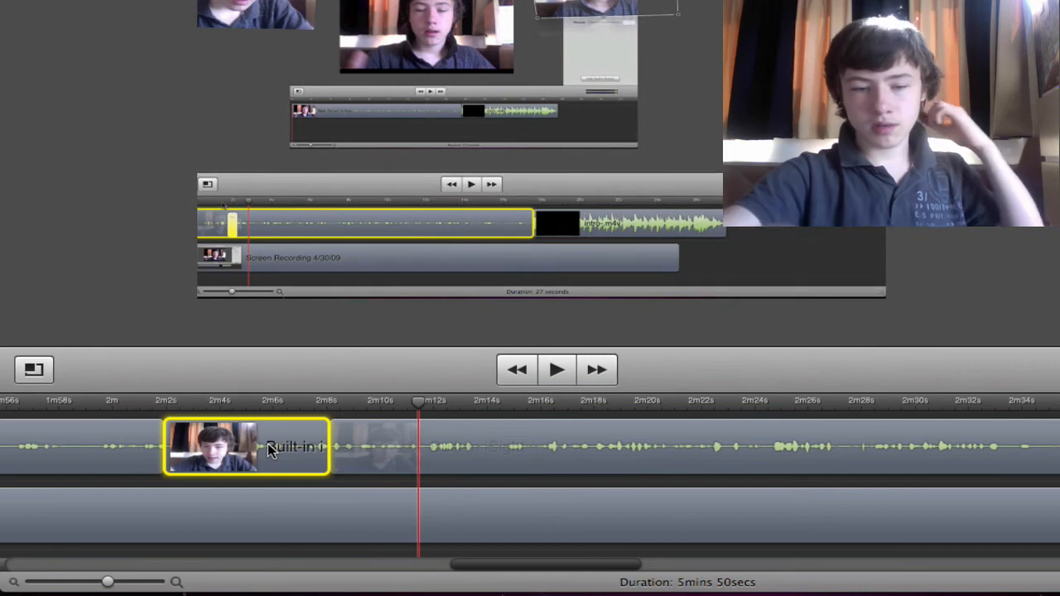